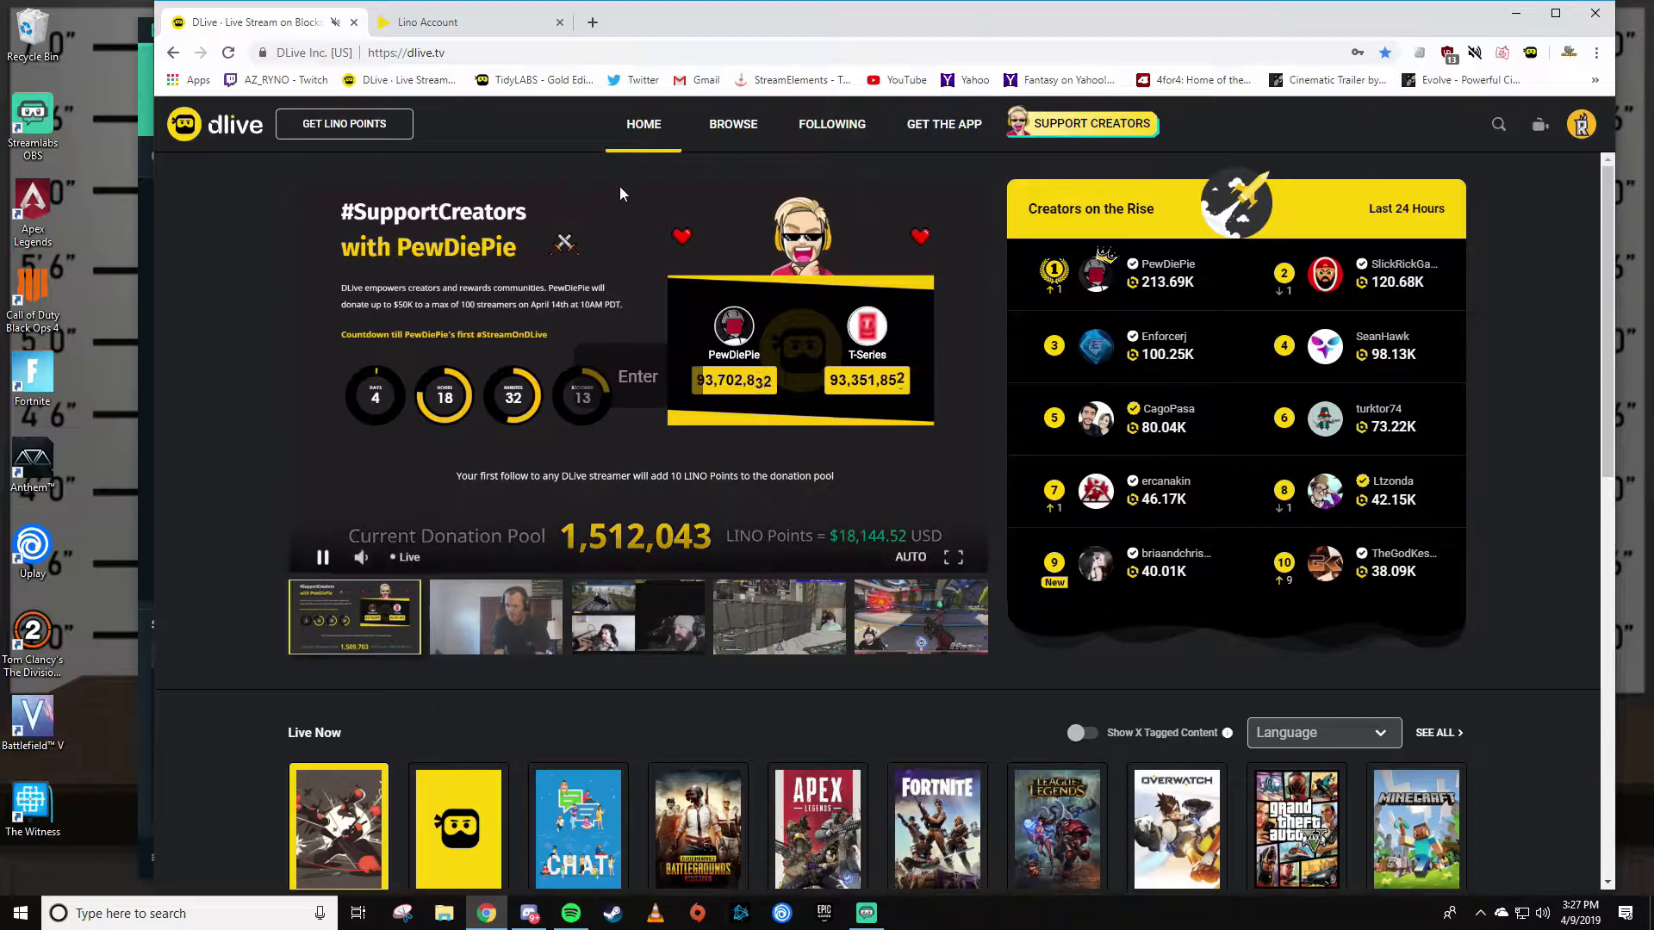
mouse_move(1508, 169)
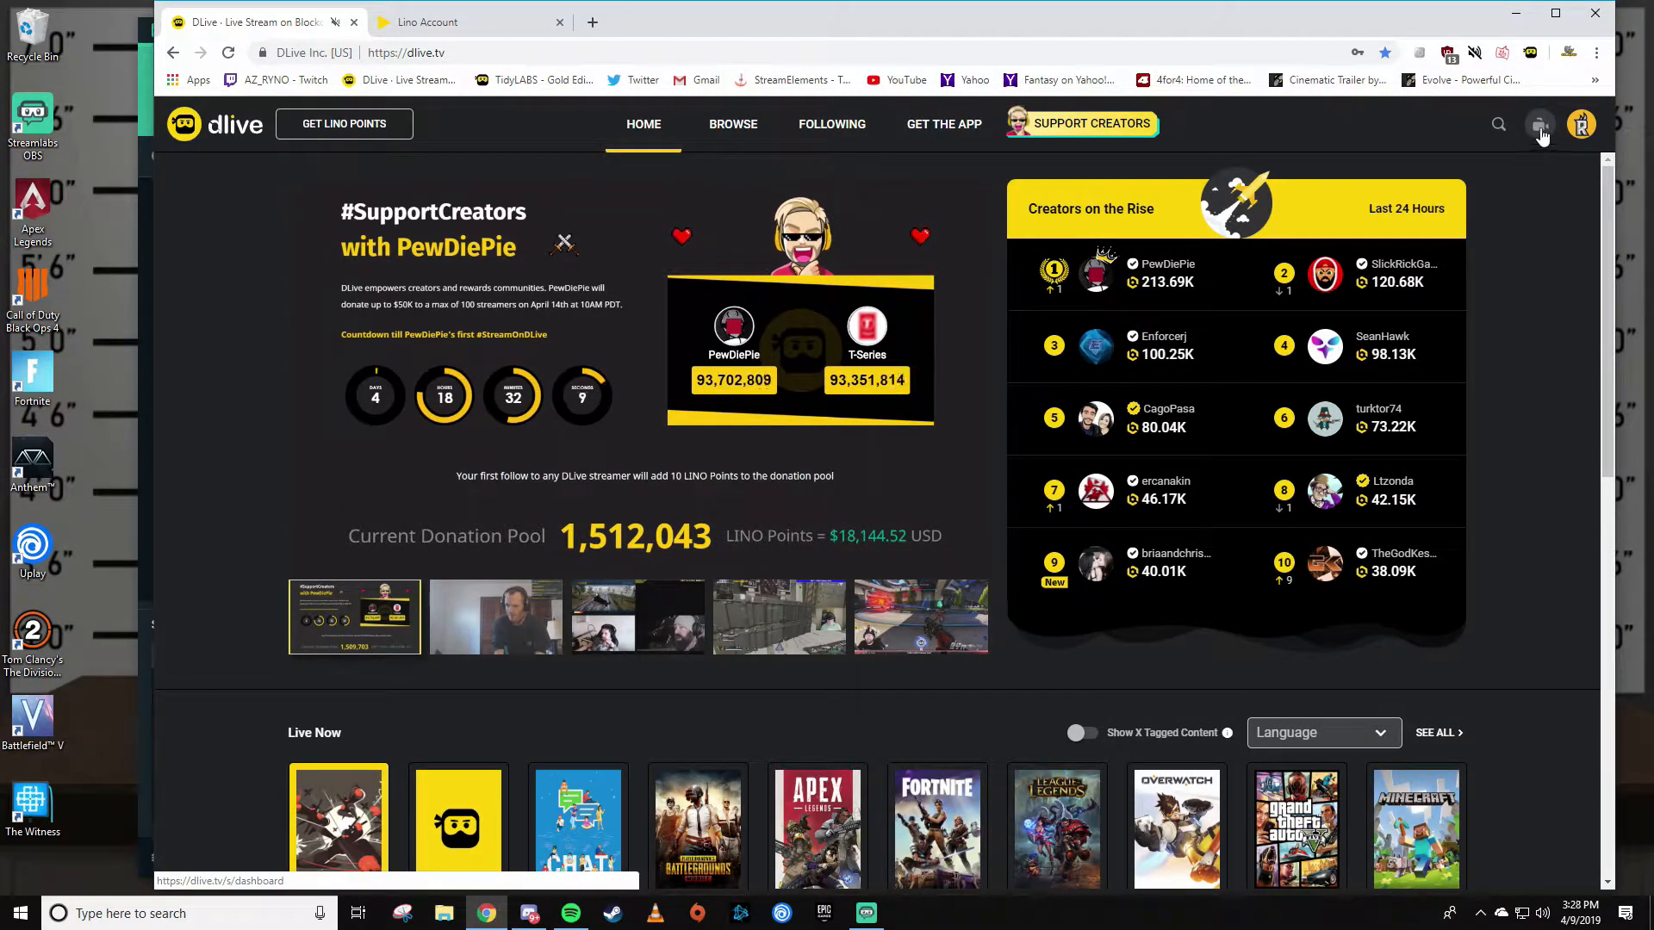
Open DLive's Live Dashboard from the Go Live camera icon
click(1541, 124)
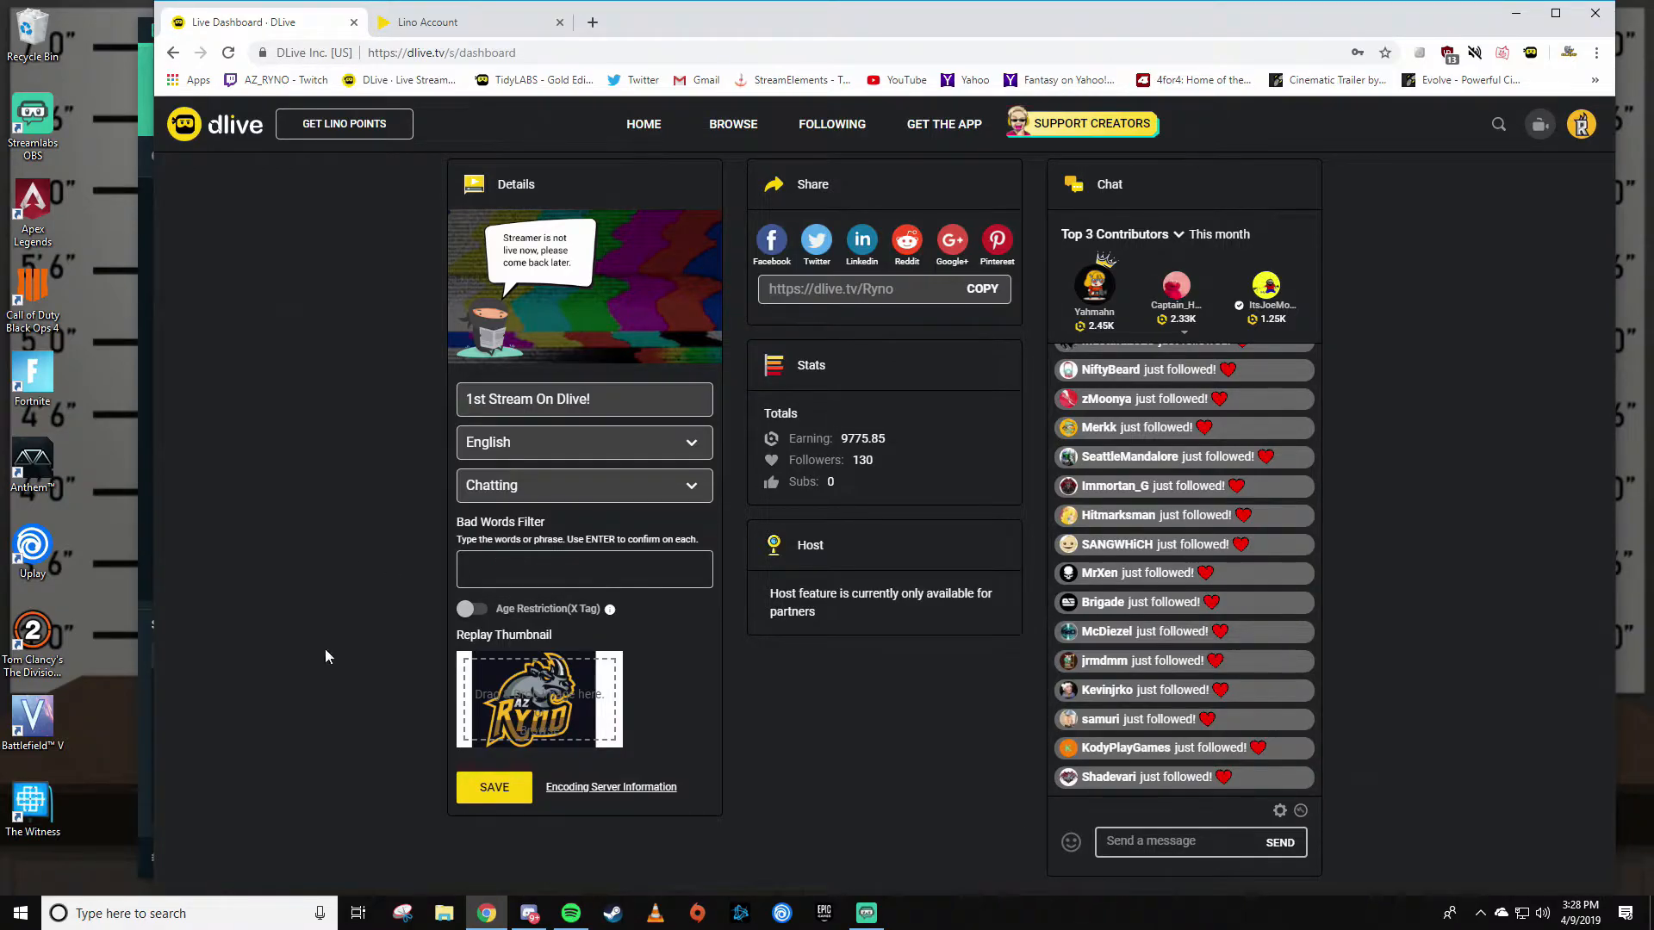
mouse_move(102, 635)
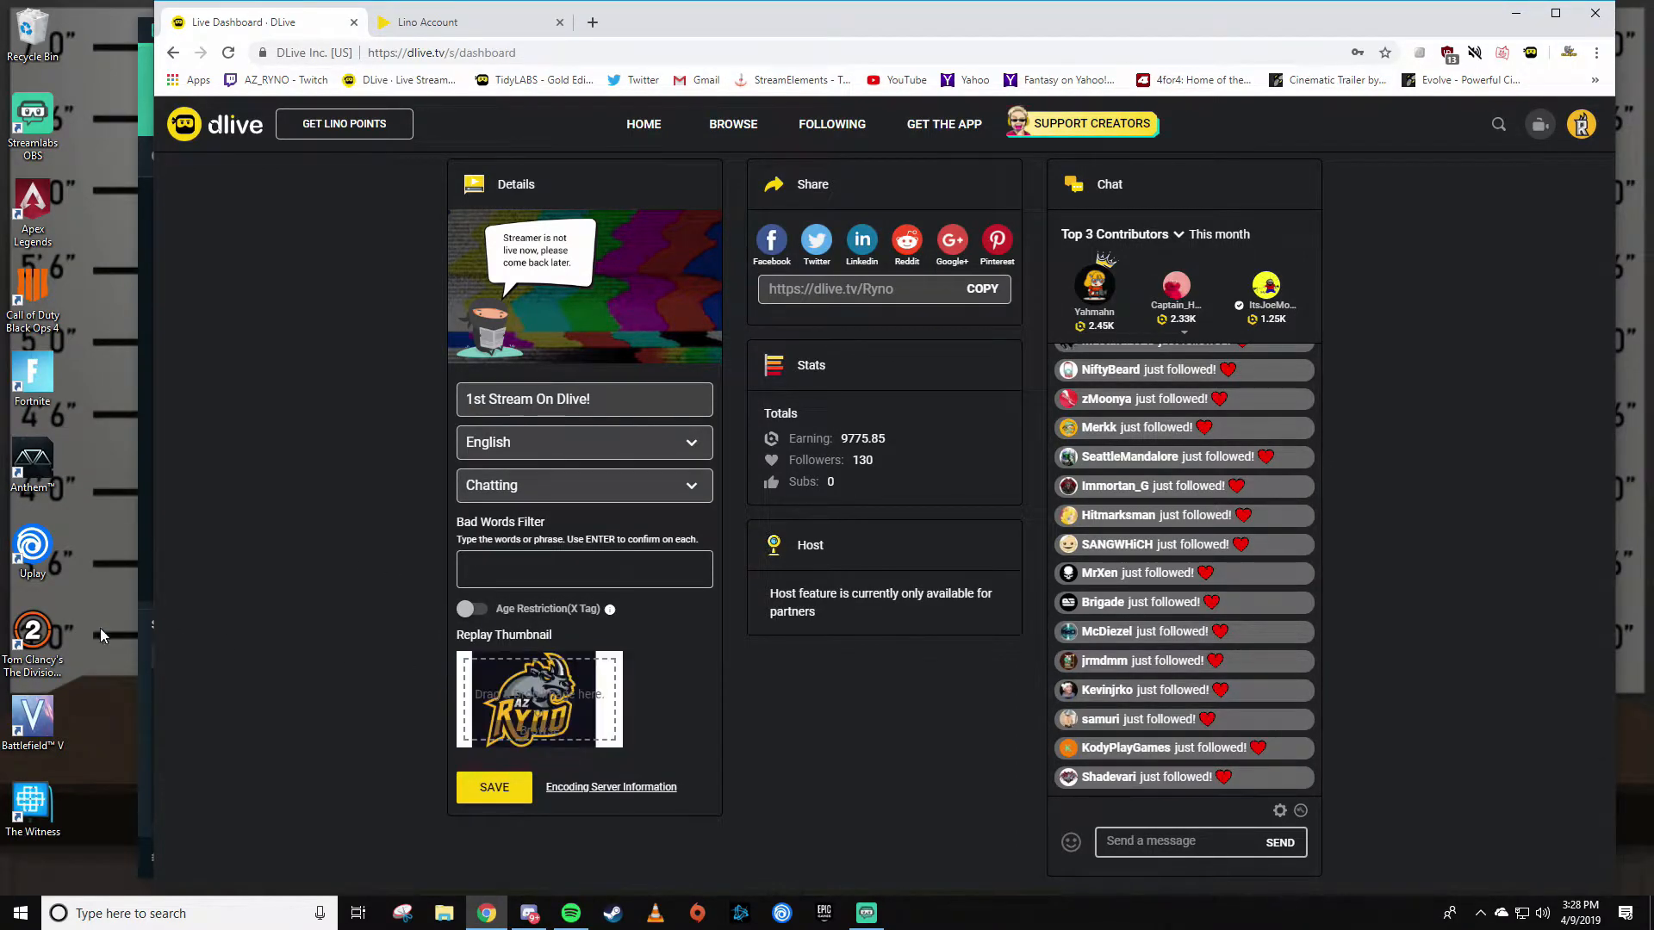
mouse_move(428, 673)
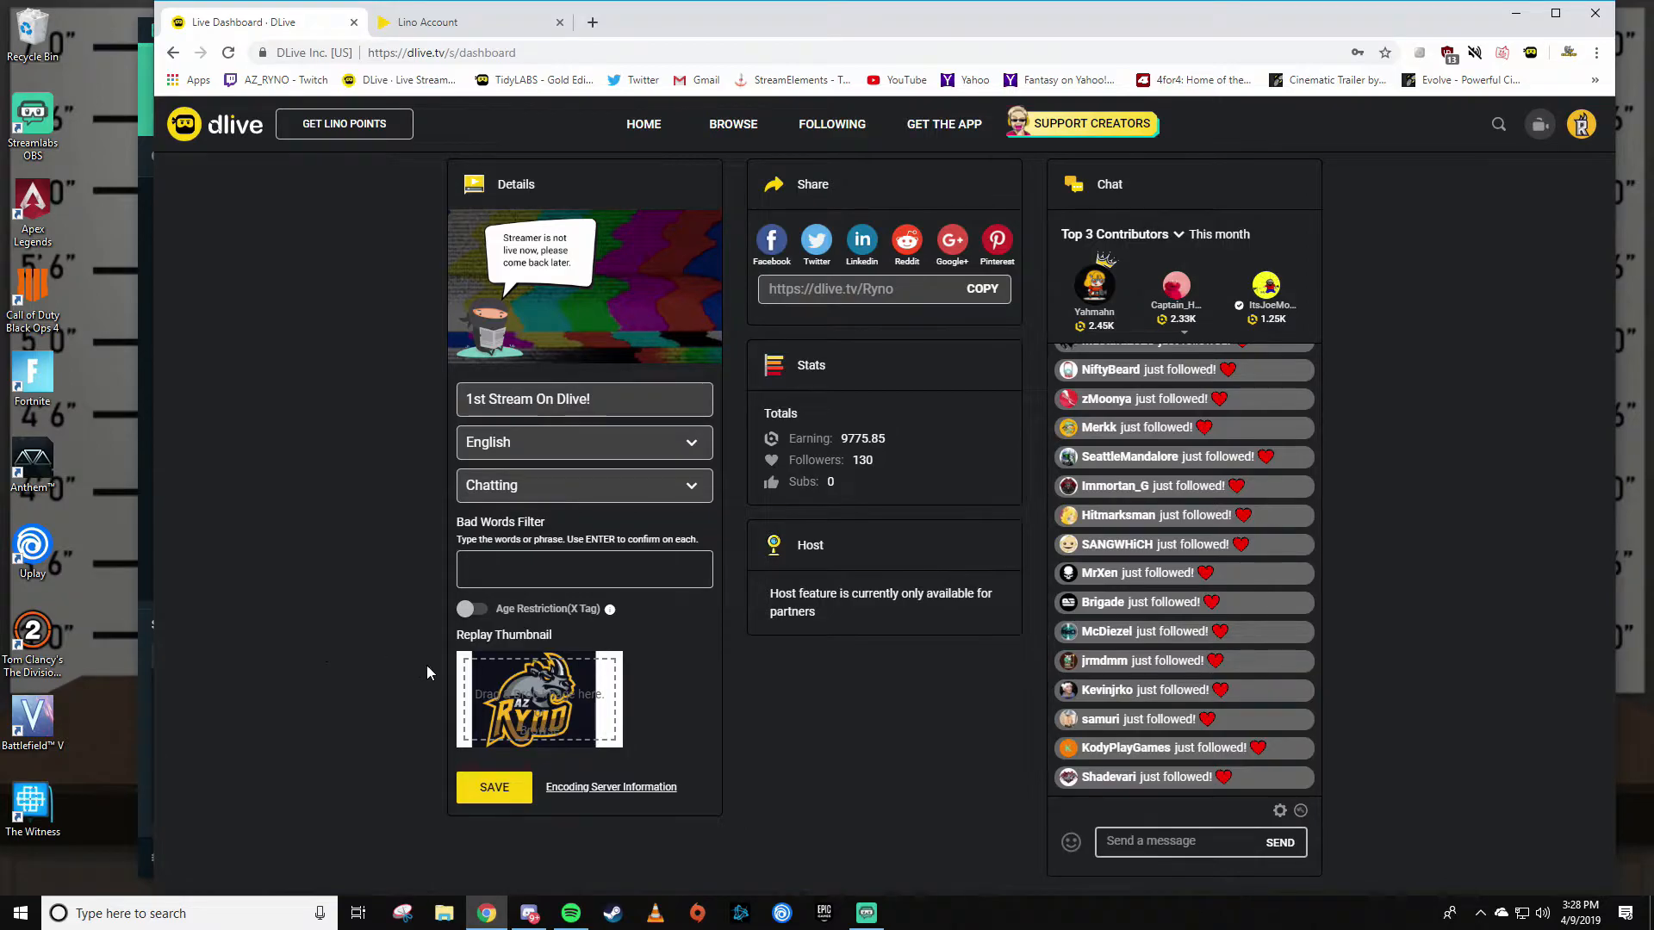
mouse_move(610, 787)
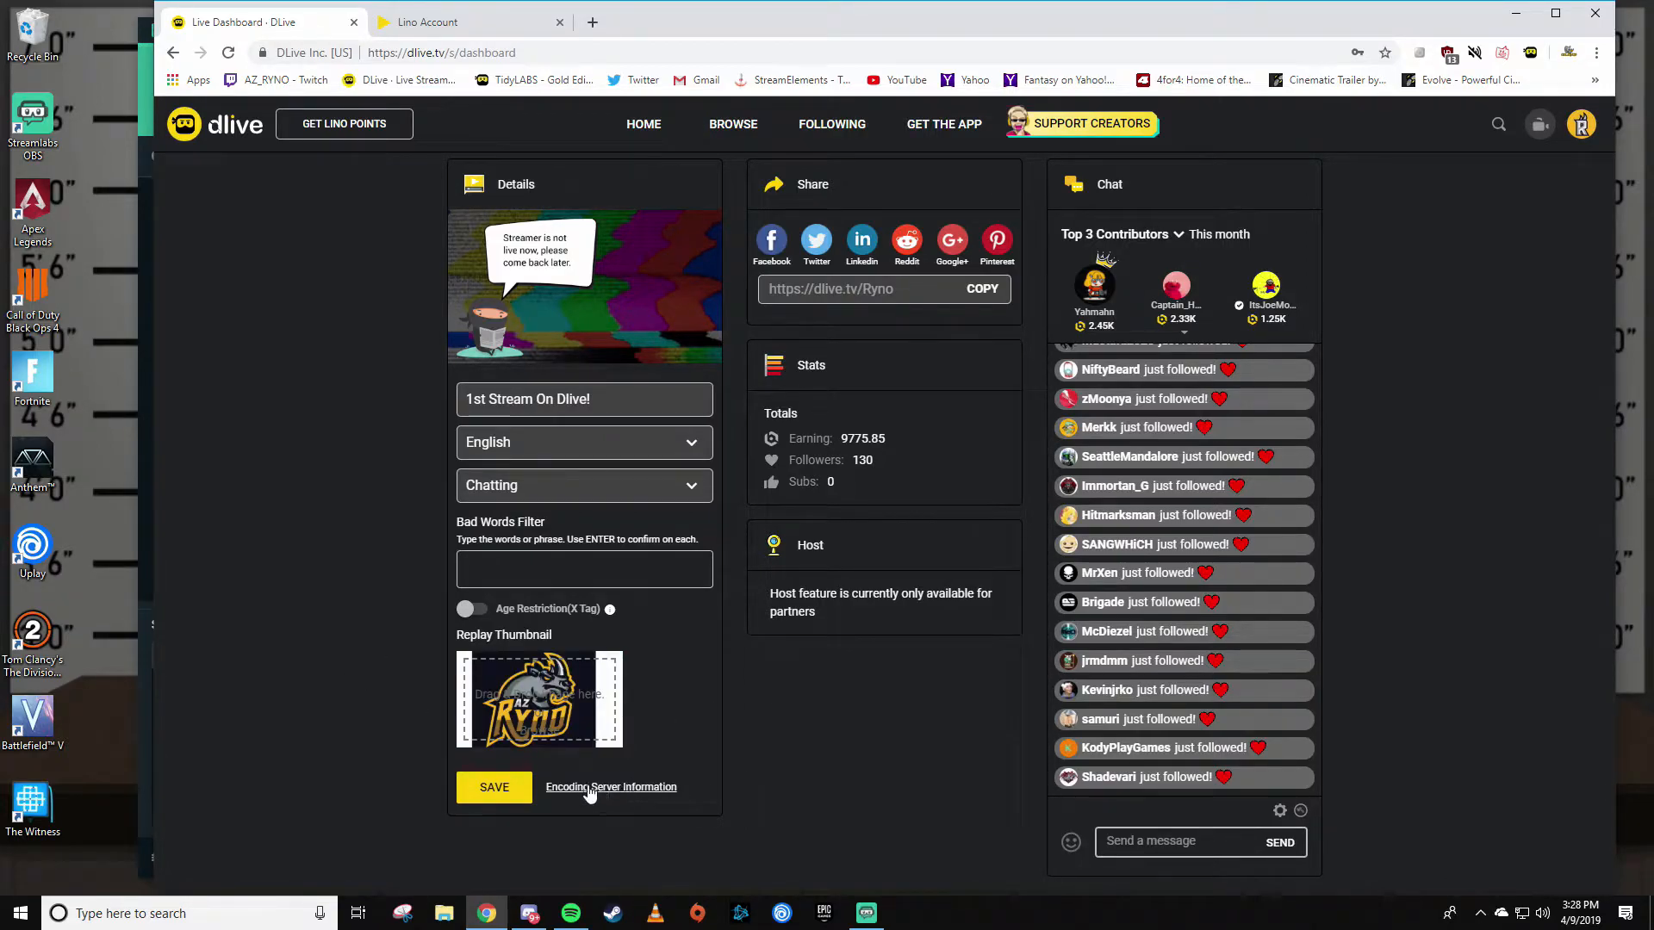
mouse_move(638, 793)
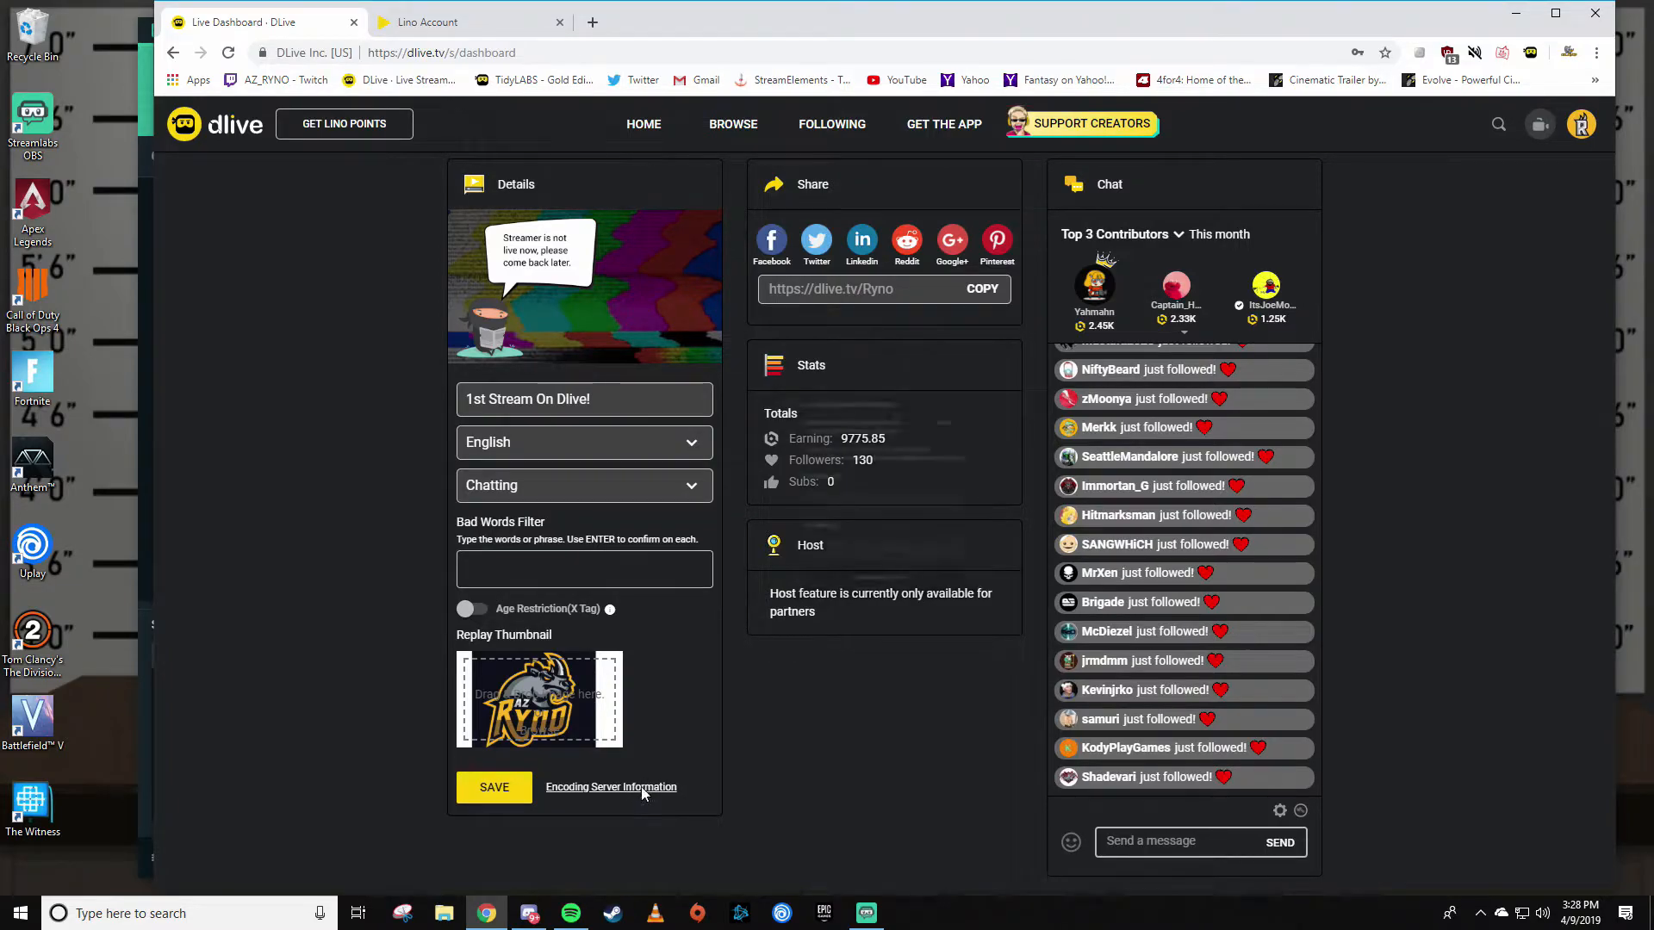
Reveal the Encoding Server Information panel with Stream URL and Stream Key fields
click(610, 787)
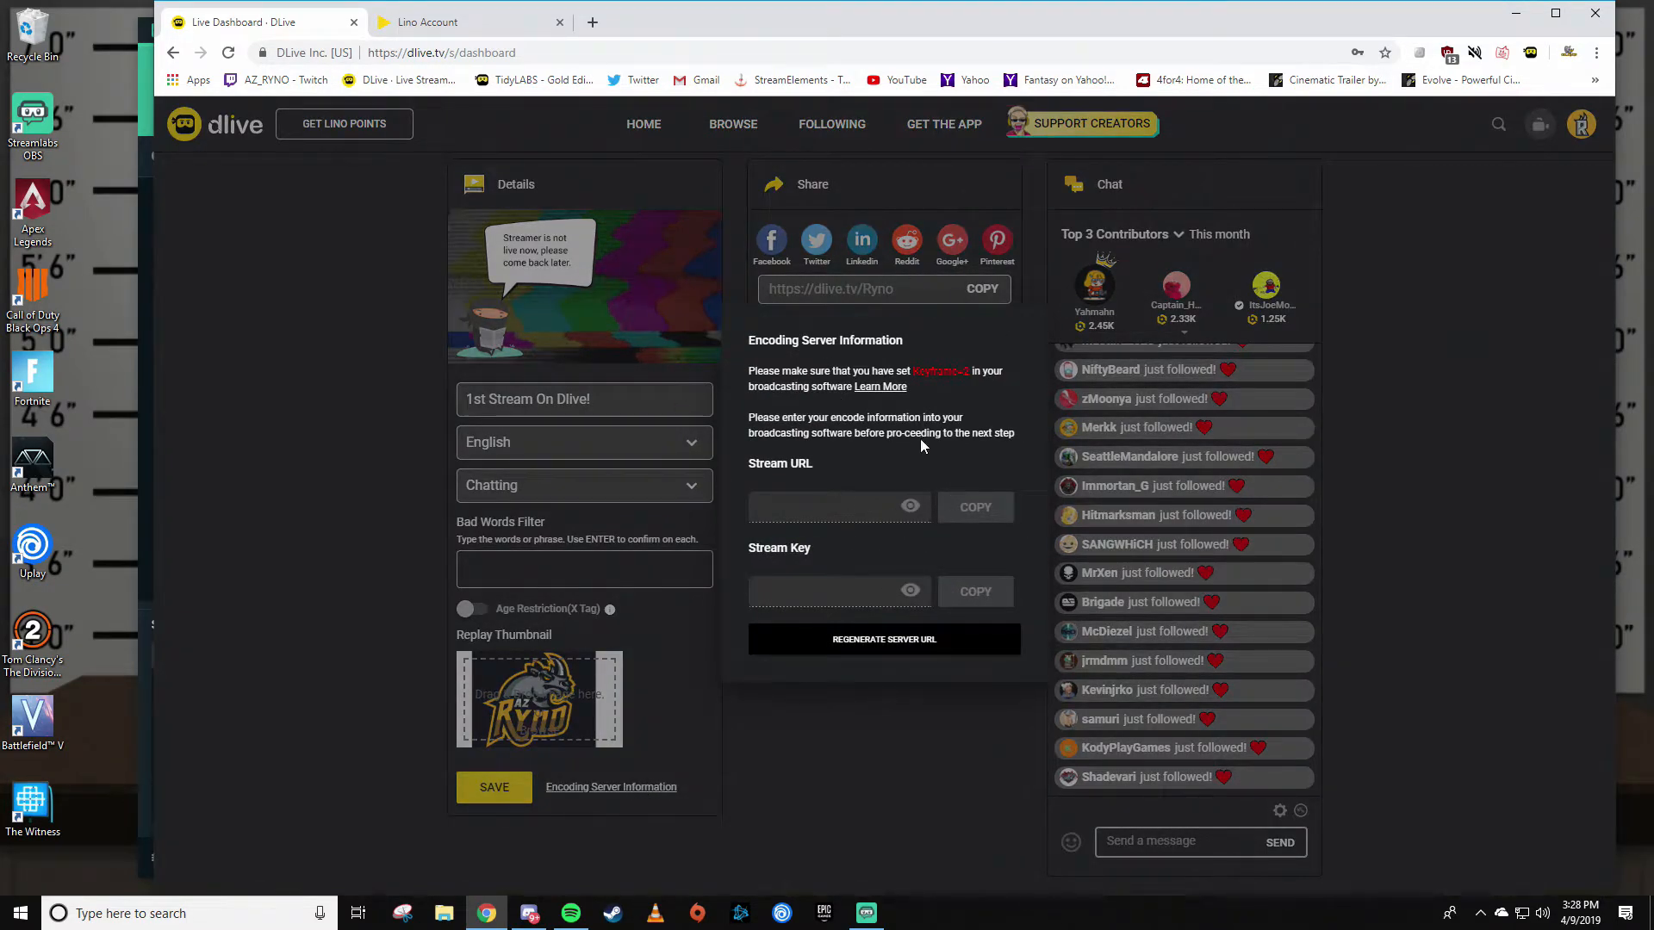
mouse_move(838, 370)
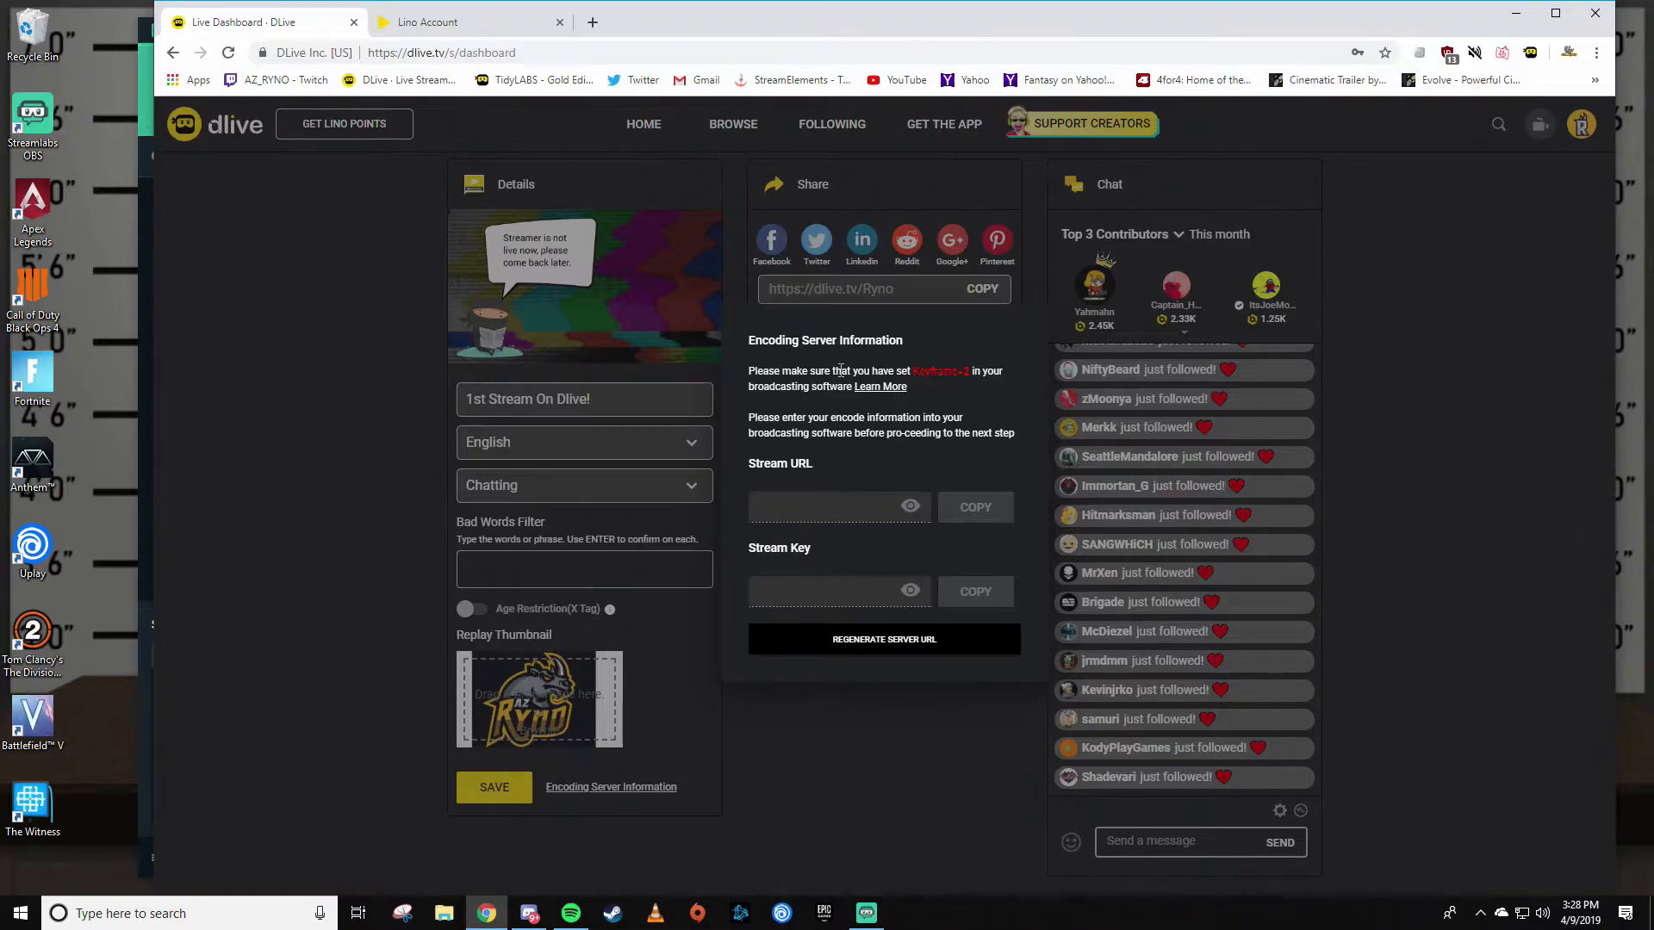
mouse_move(744, 397)
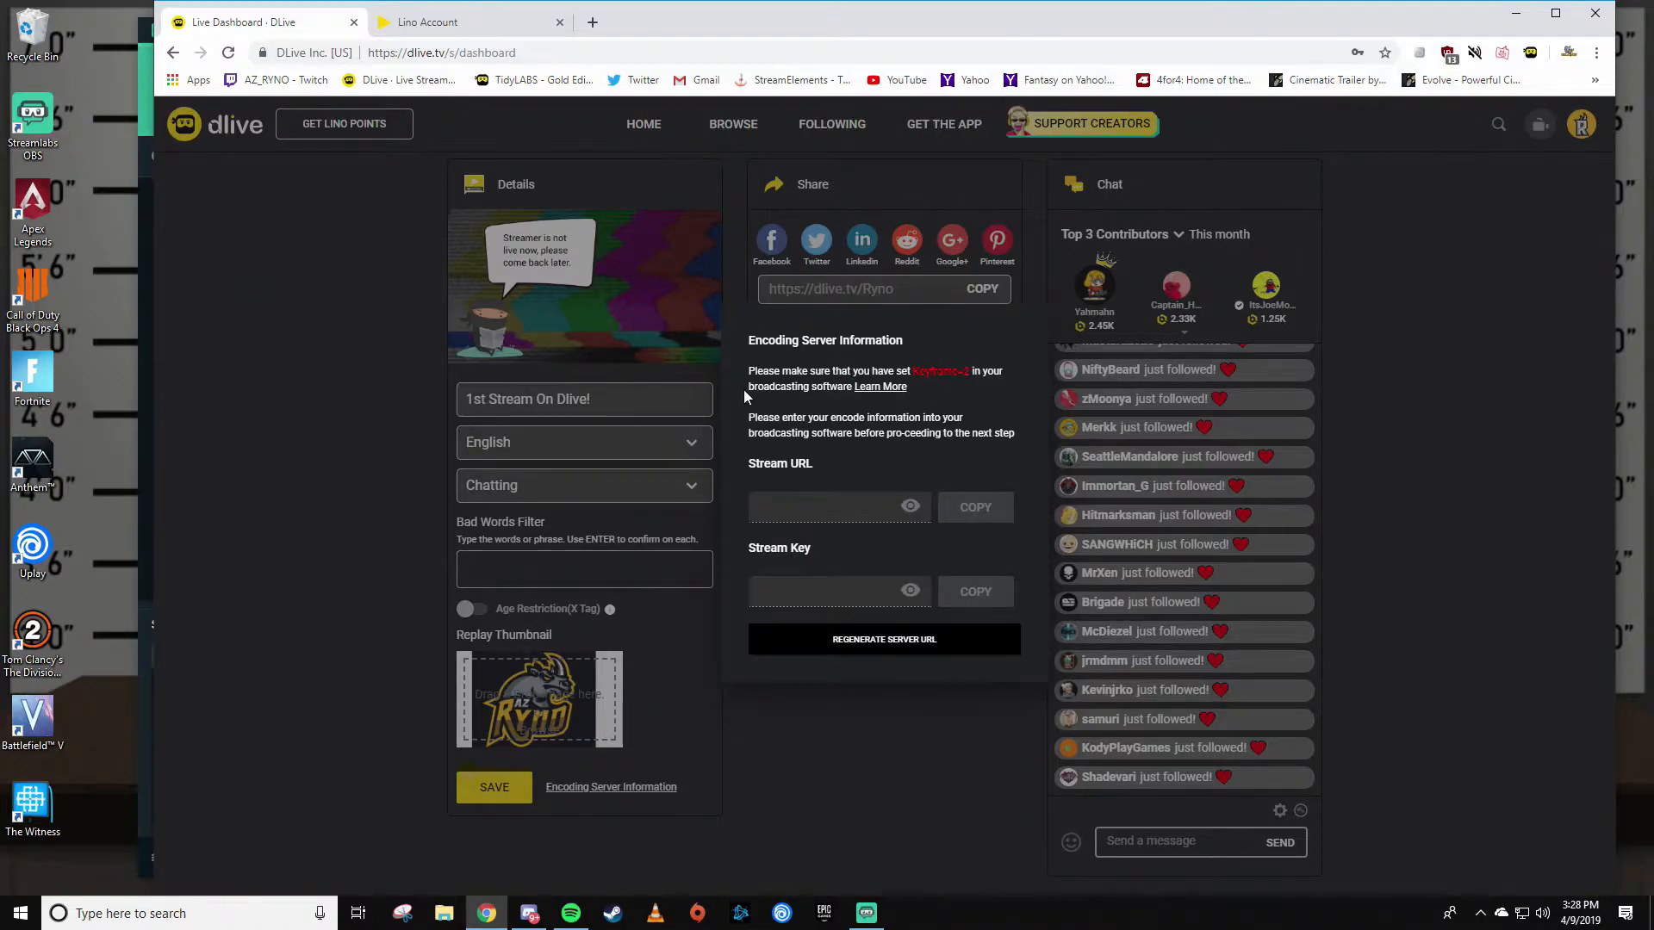
mouse_move(854, 392)
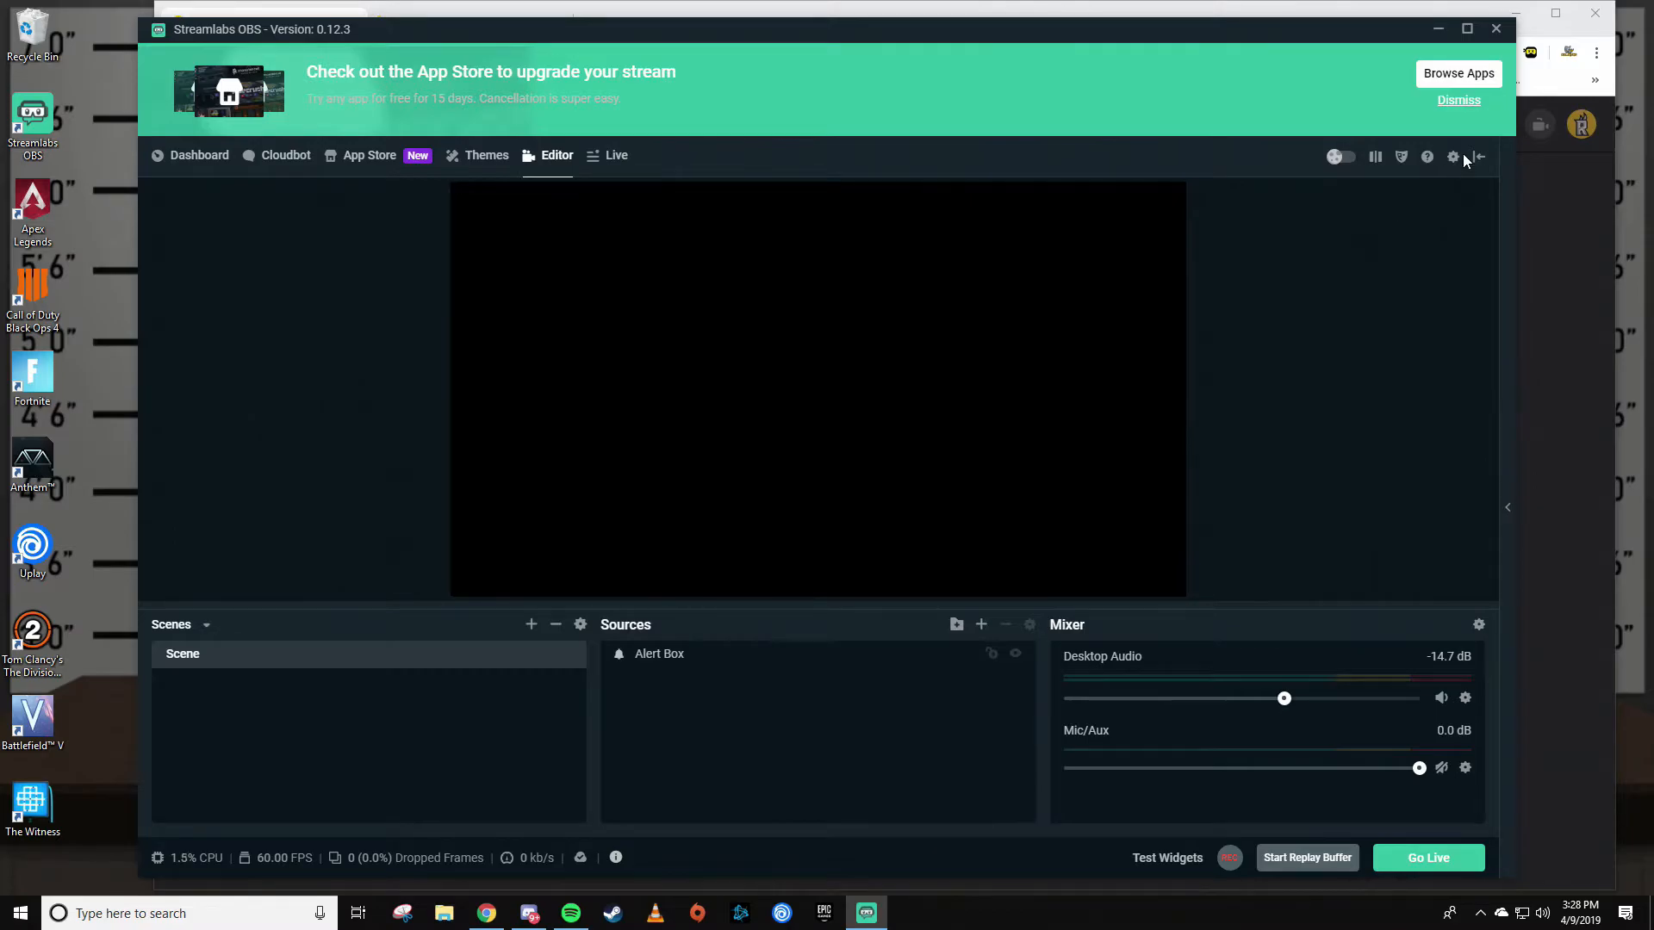
mouse_move(1453, 156)
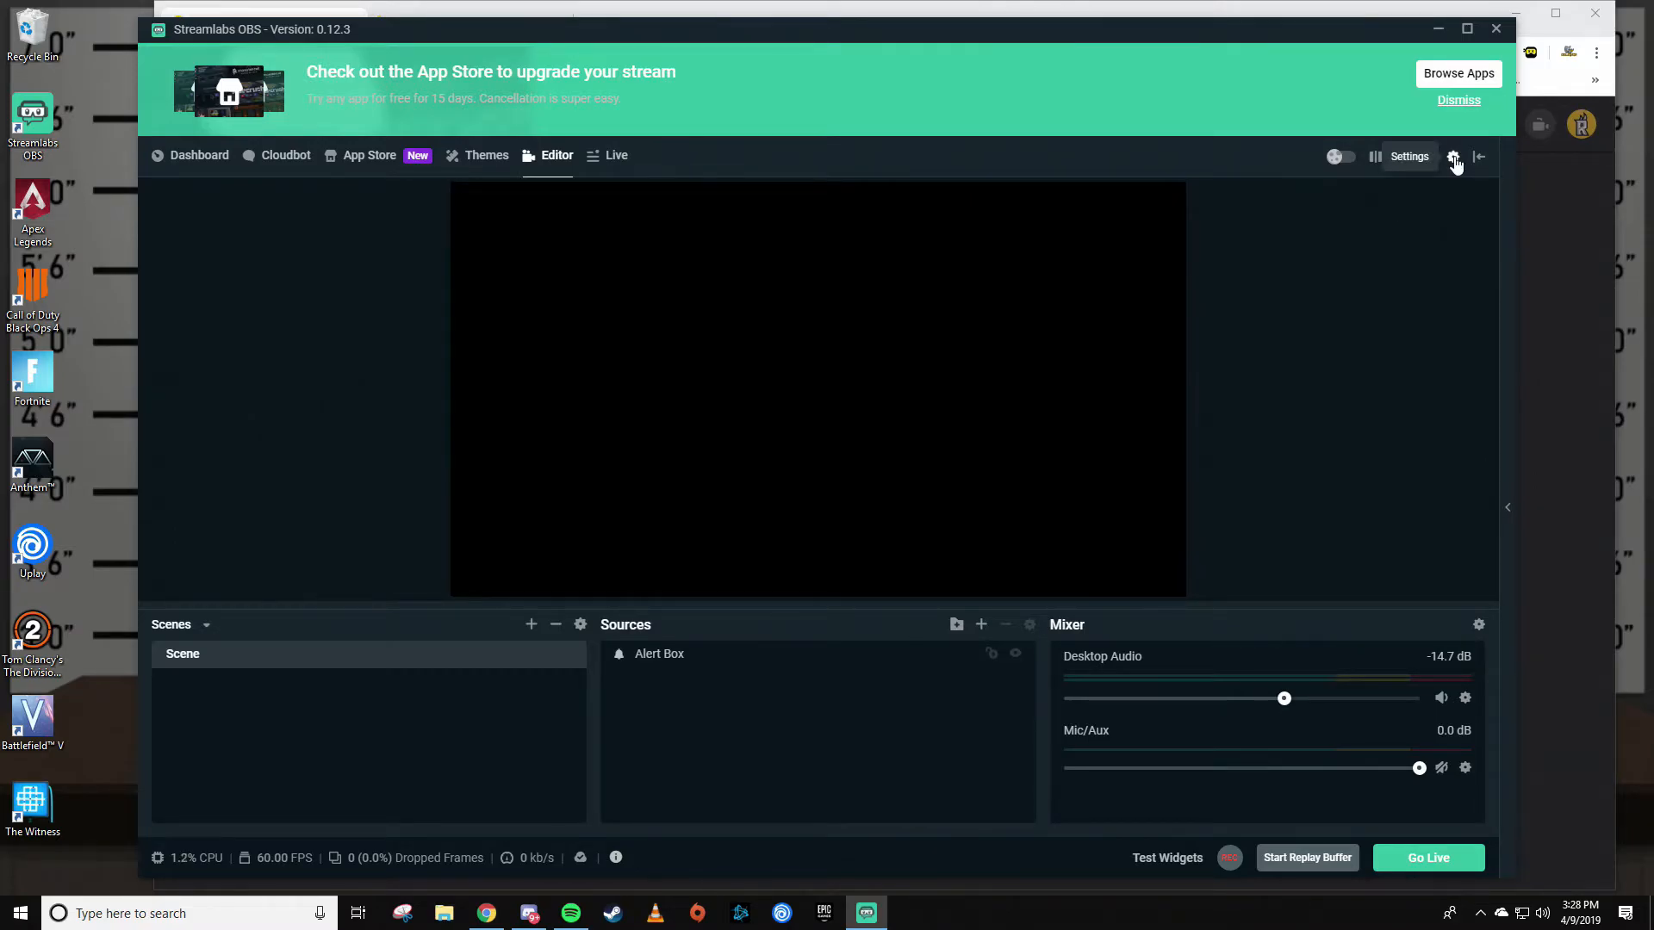
In Streamlabs OBS Settings, set the Stream type to Custom Streaming Server
click(1453, 156)
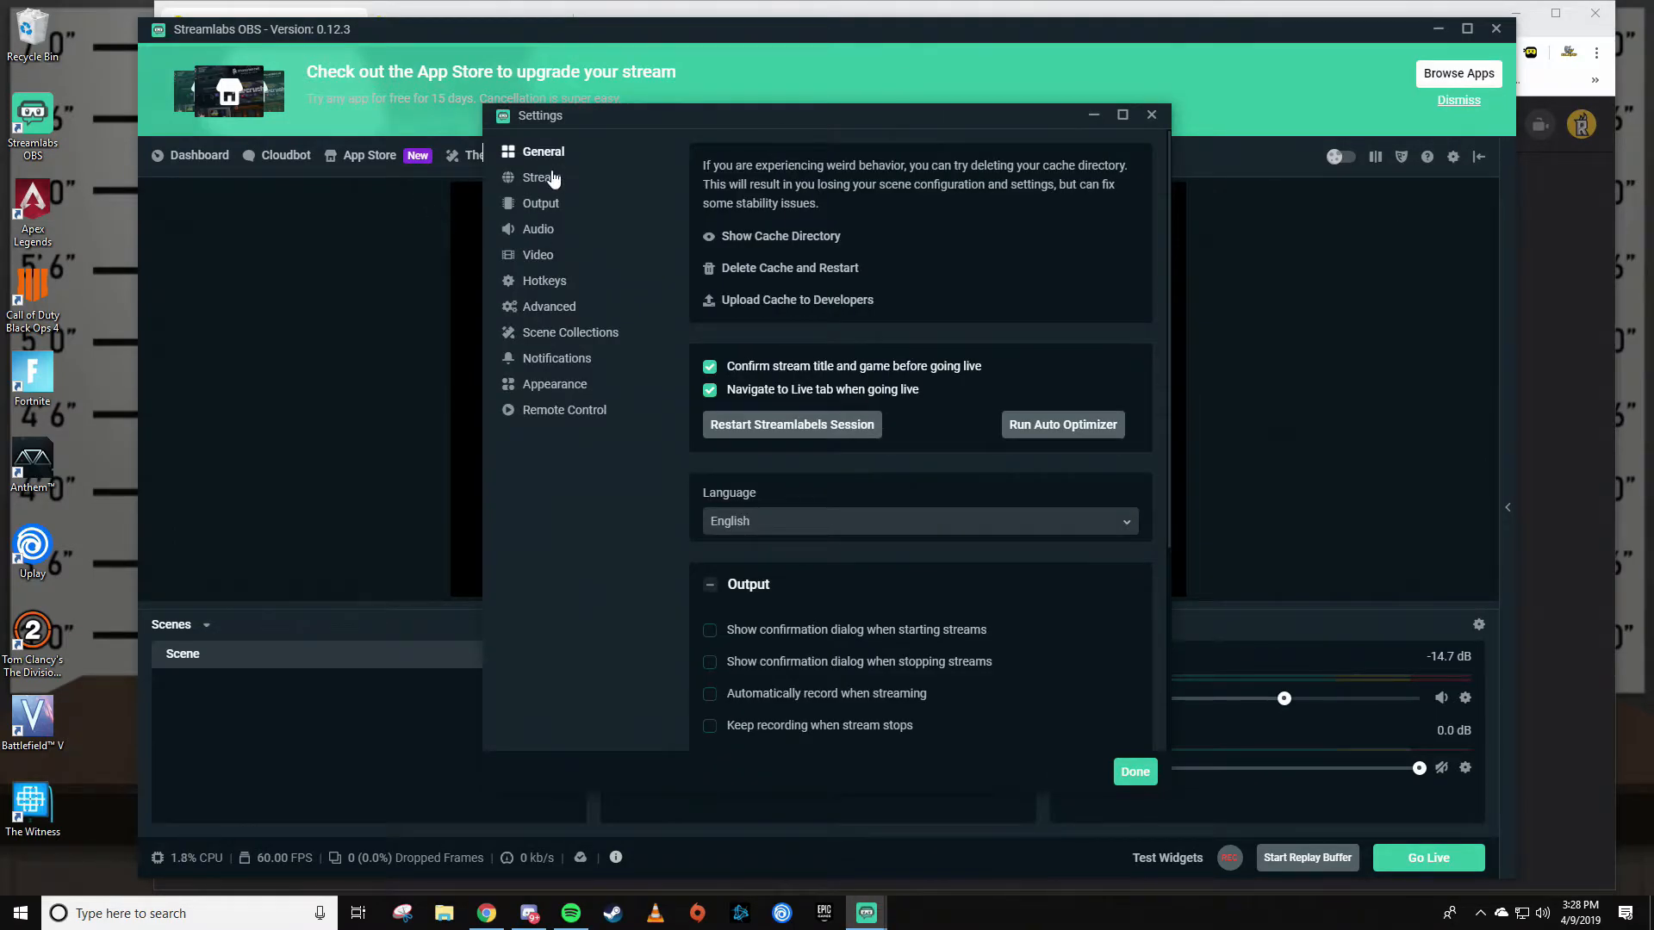
click(541, 178)
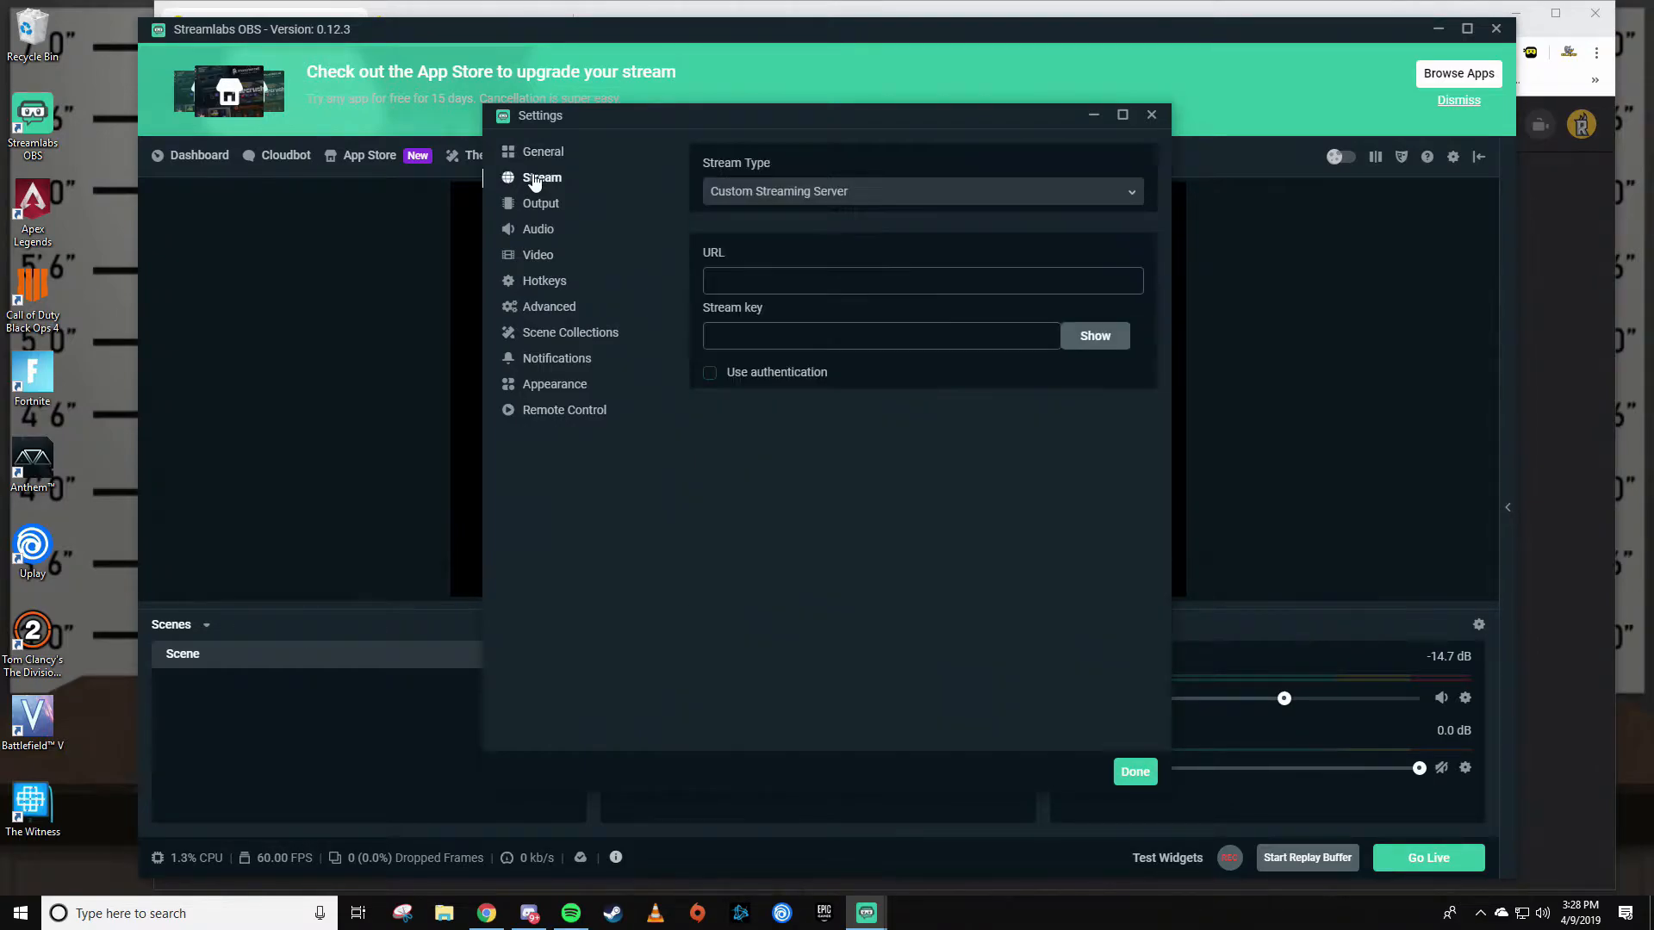
click(921, 191)
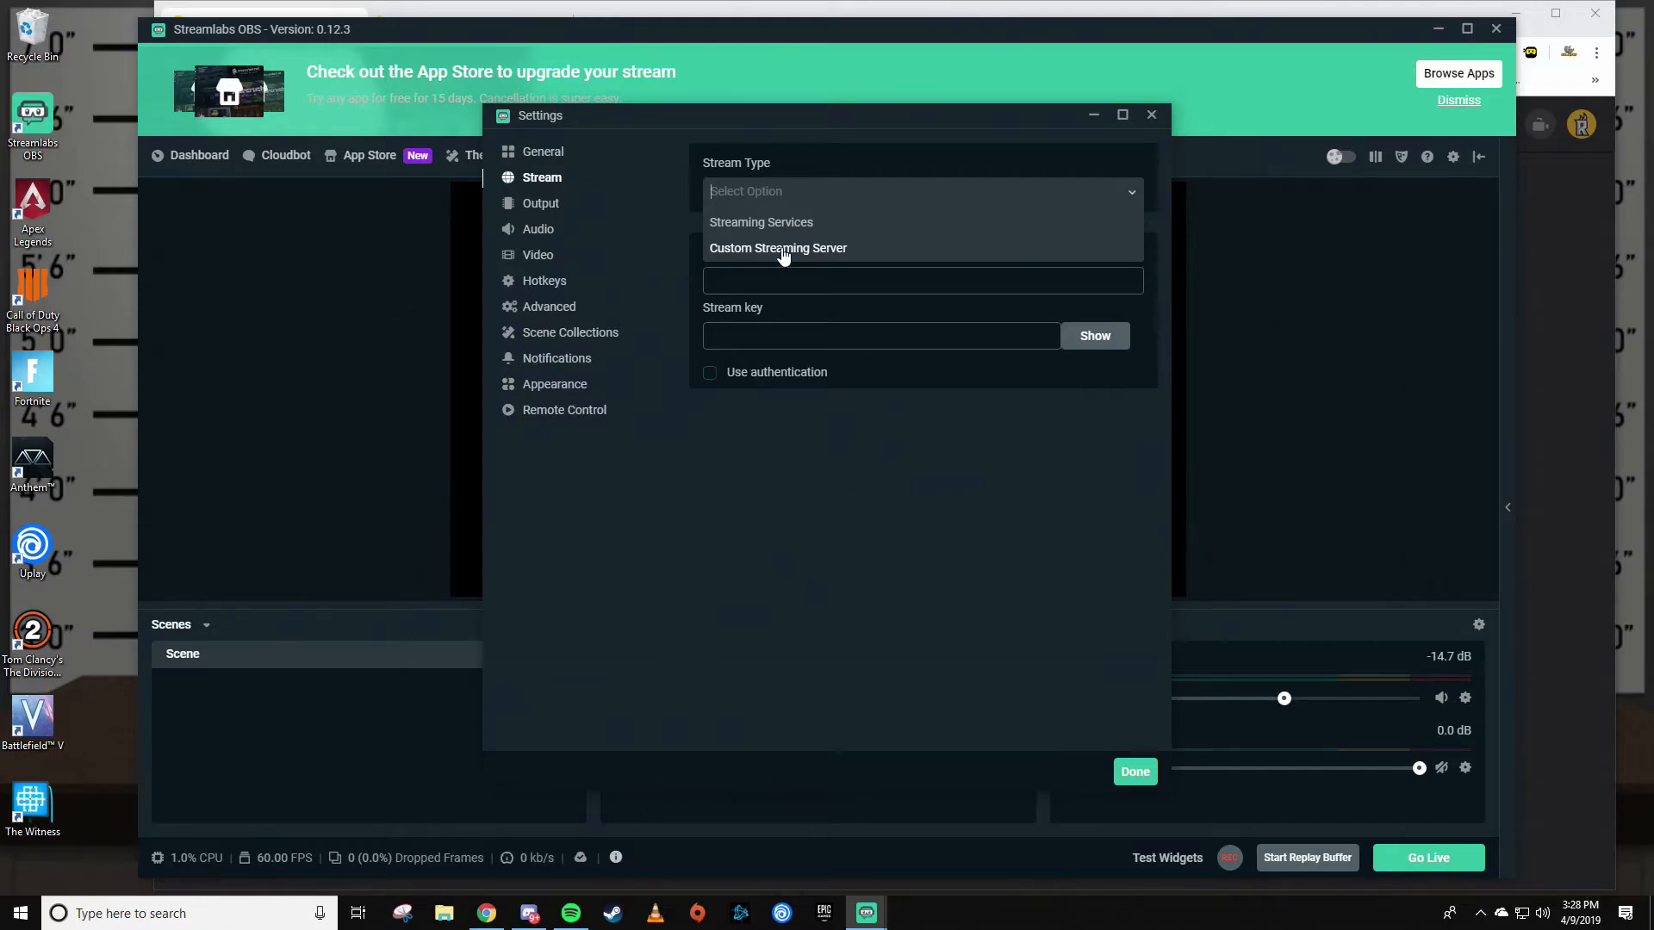
click(777, 248)
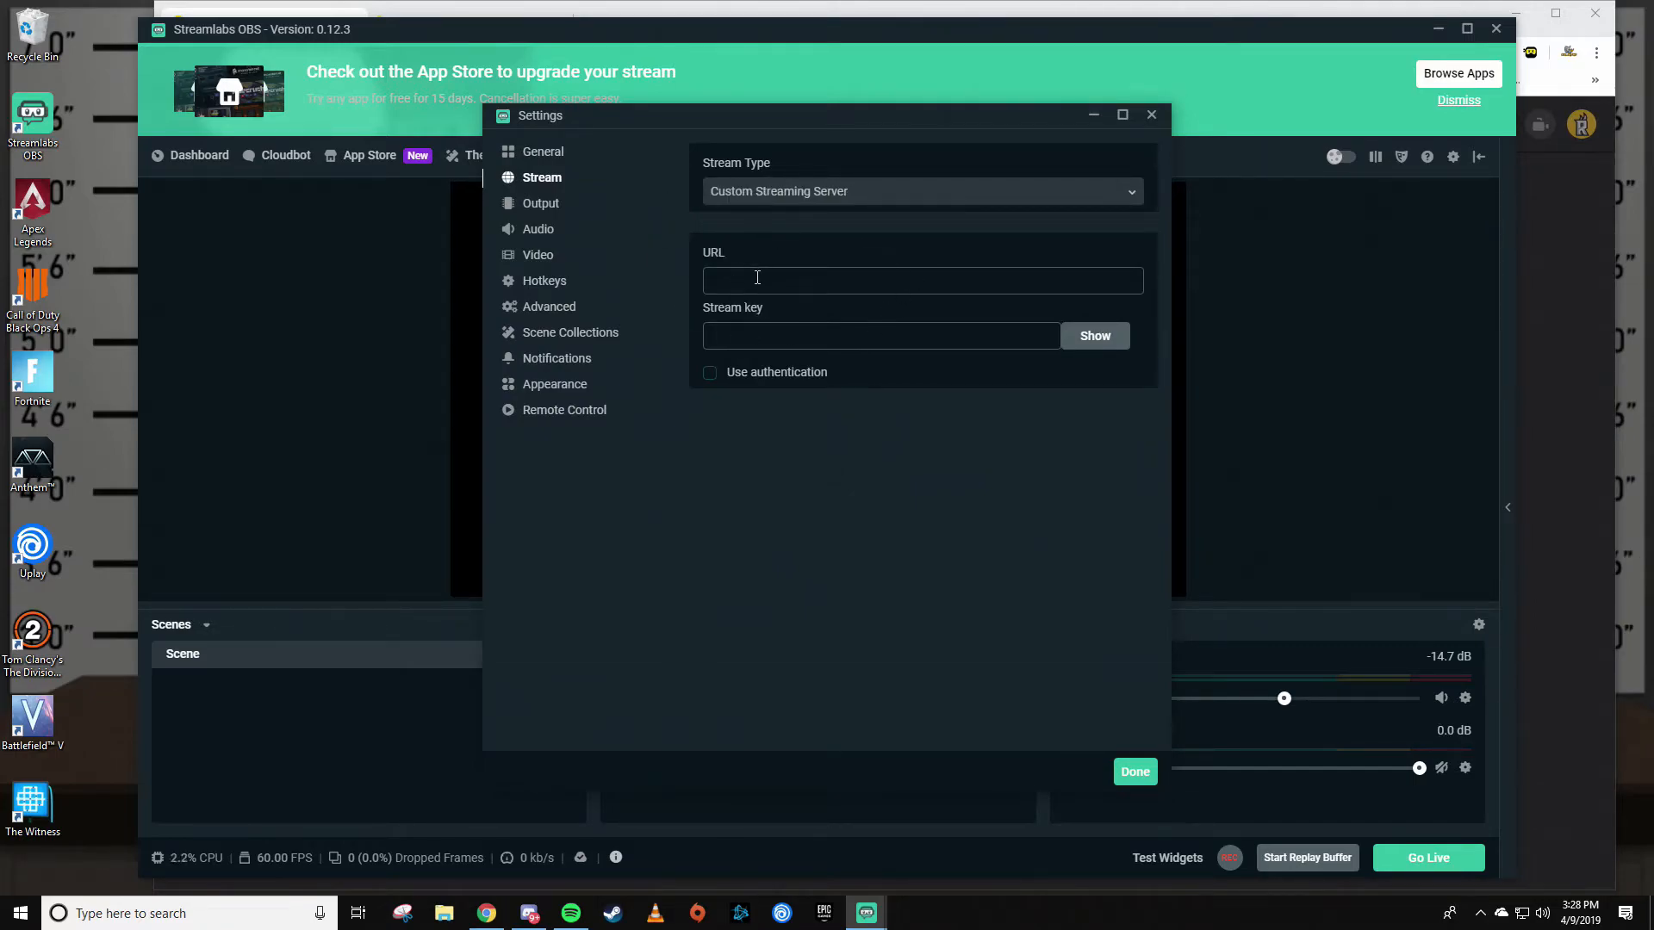
mouse_move(888, 706)
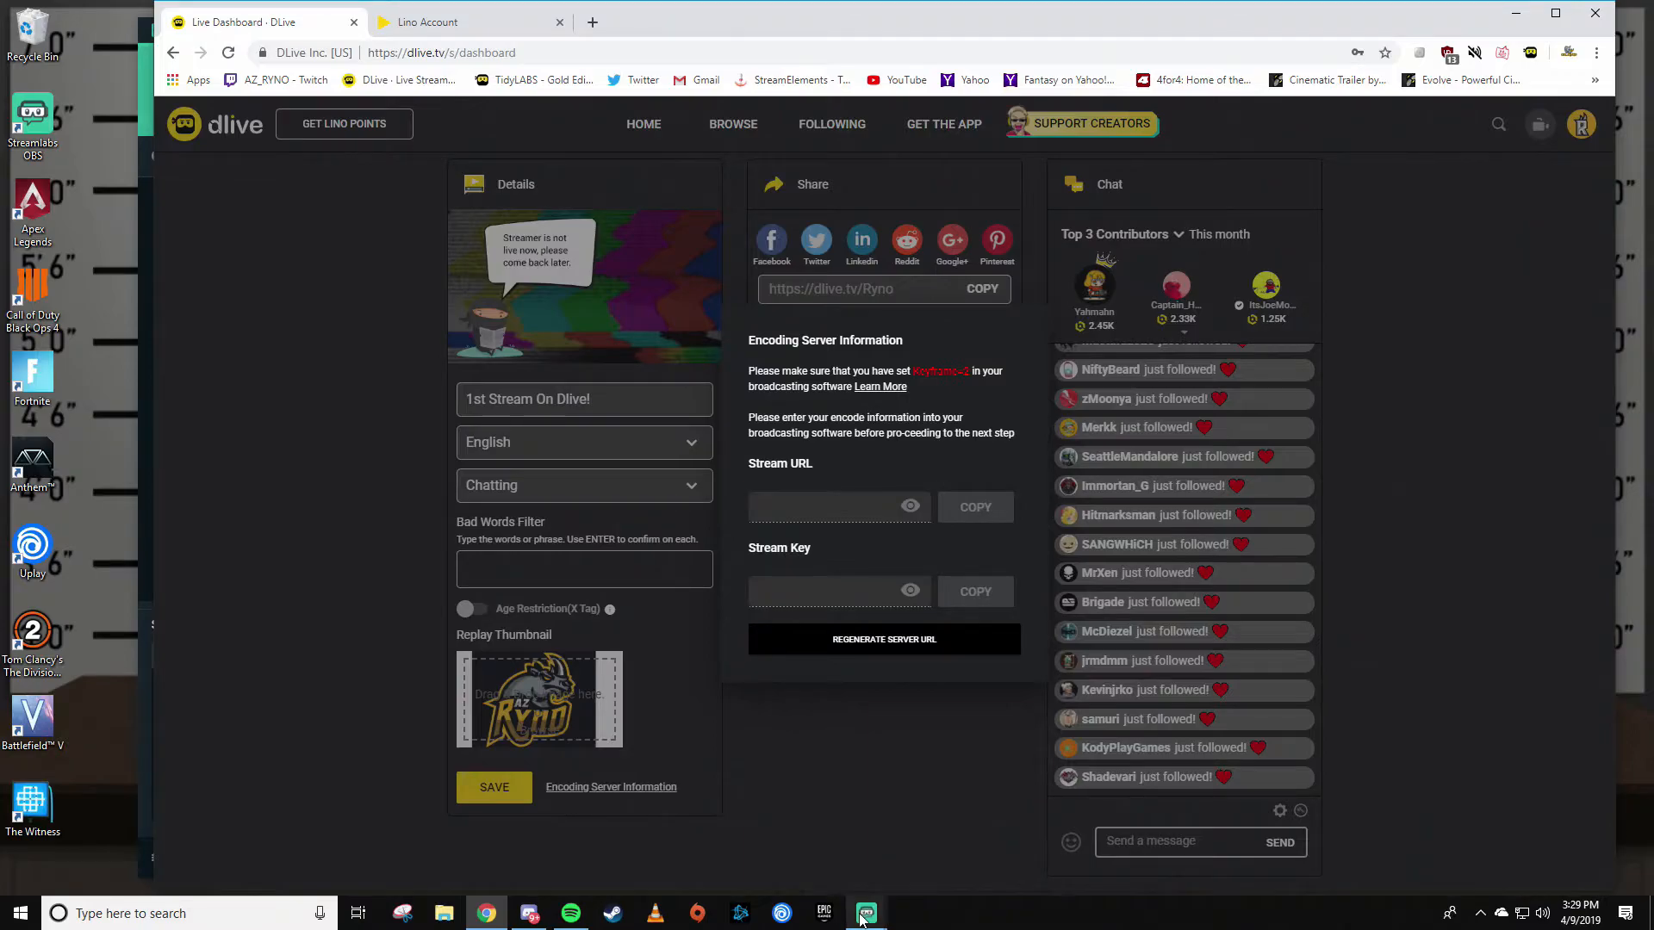
Bring the Streamlabs OBS custom-server stream settings window back to the front
click(865, 913)
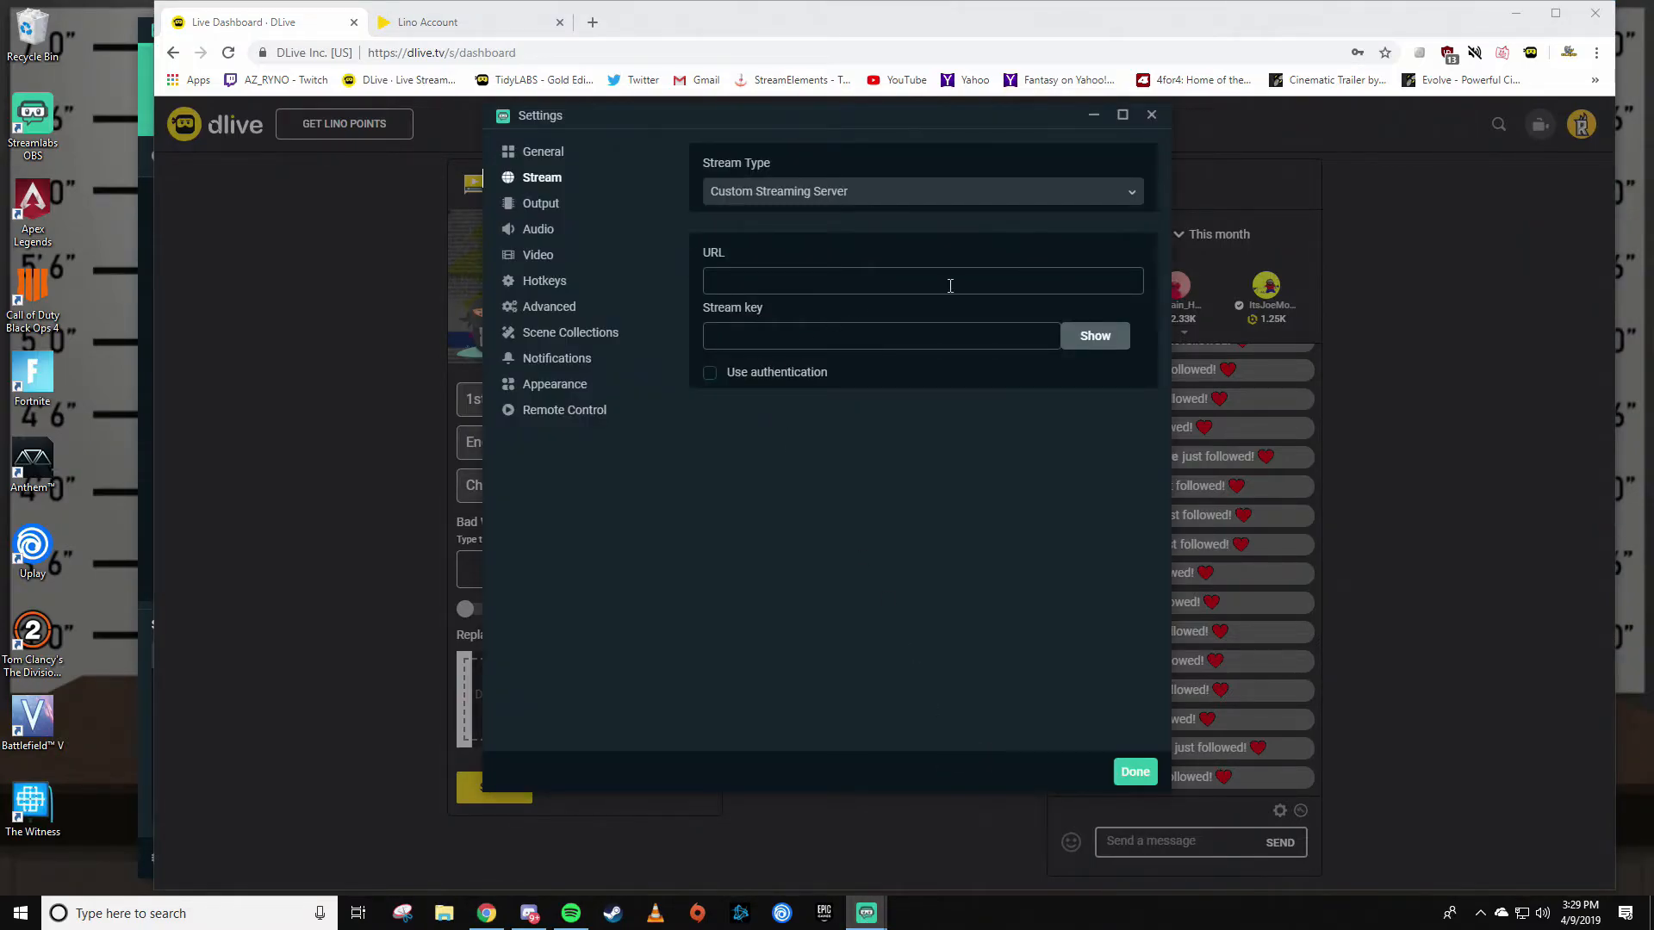
mouse_move(872, 861)
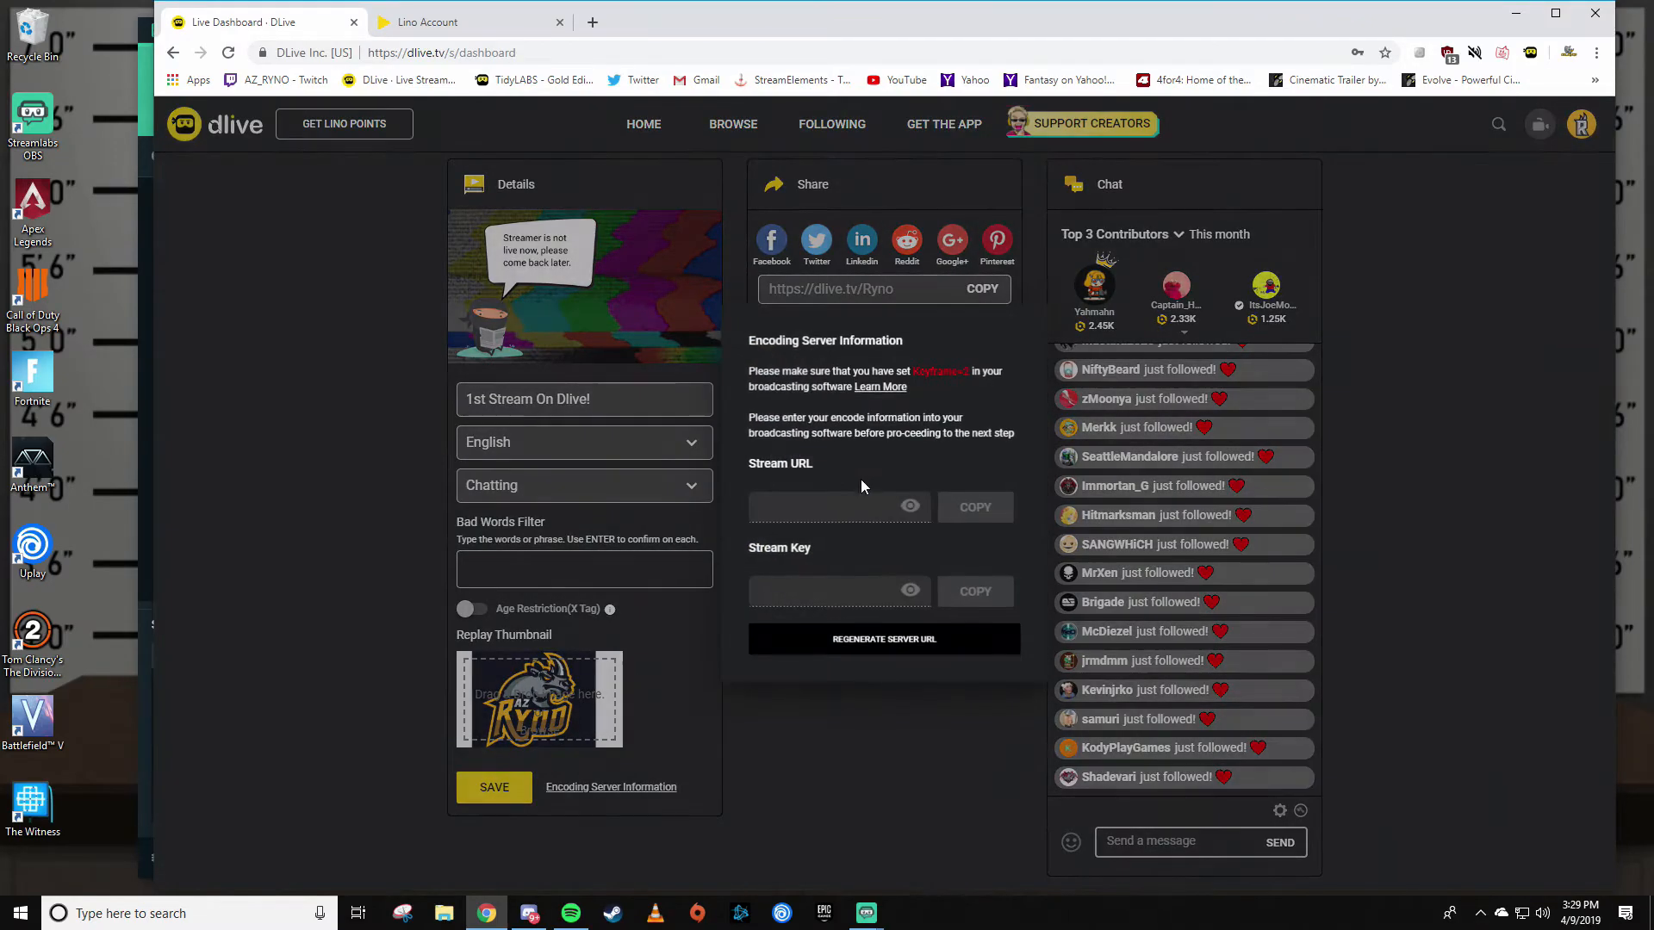
mouse_move(864, 912)
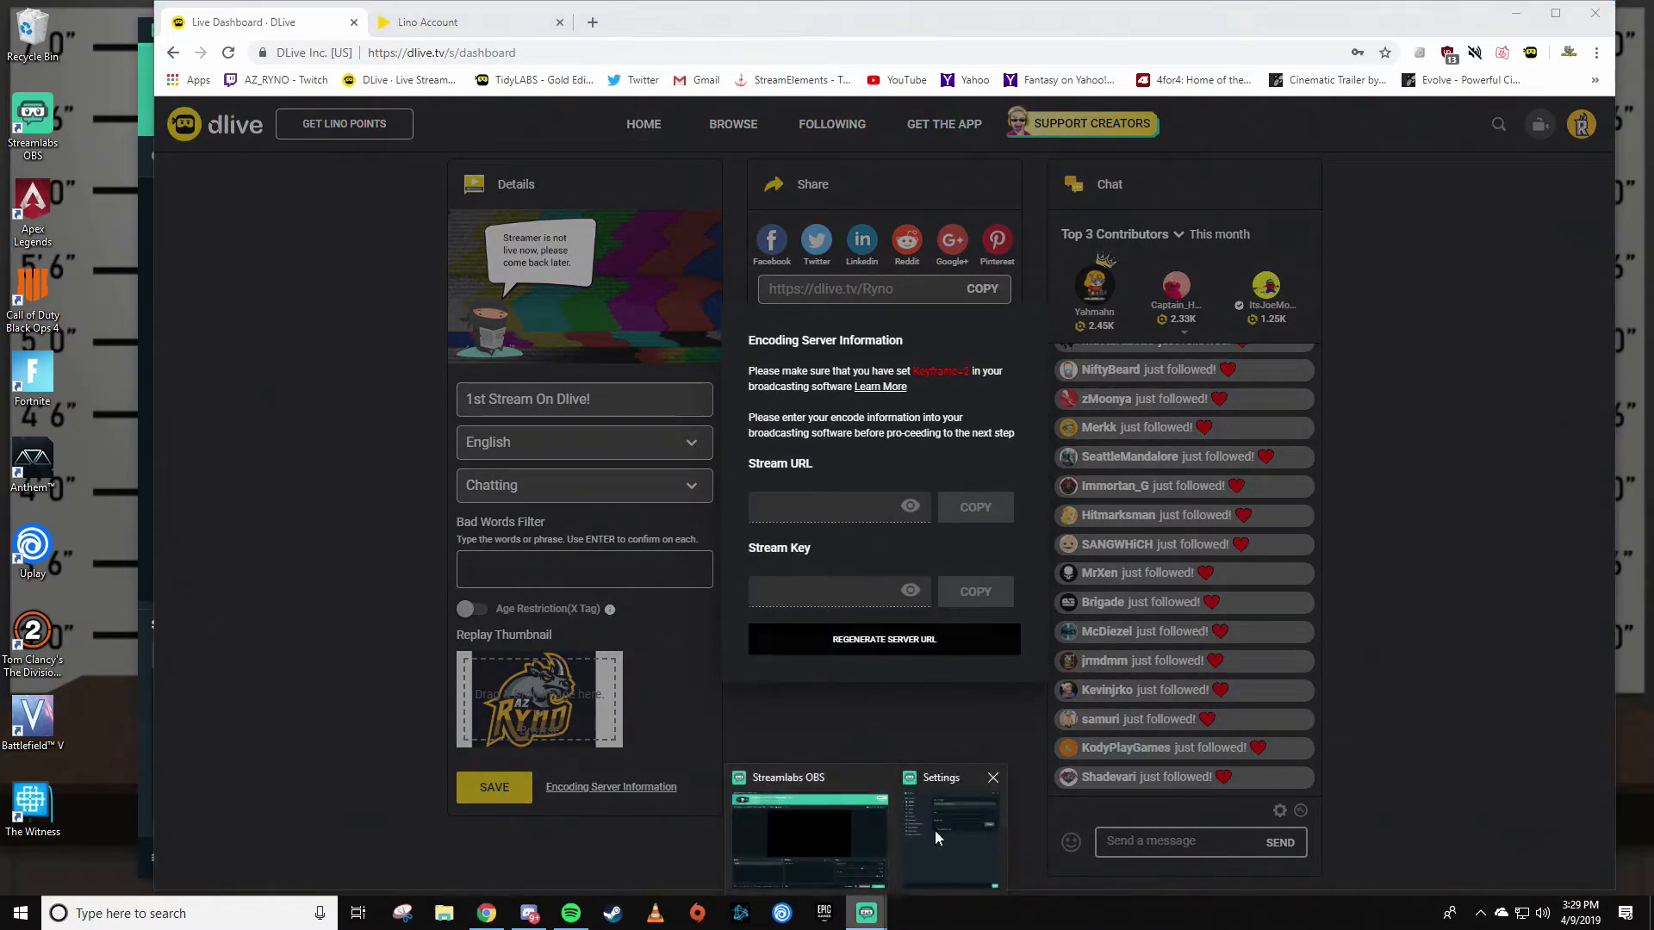
click(948, 833)
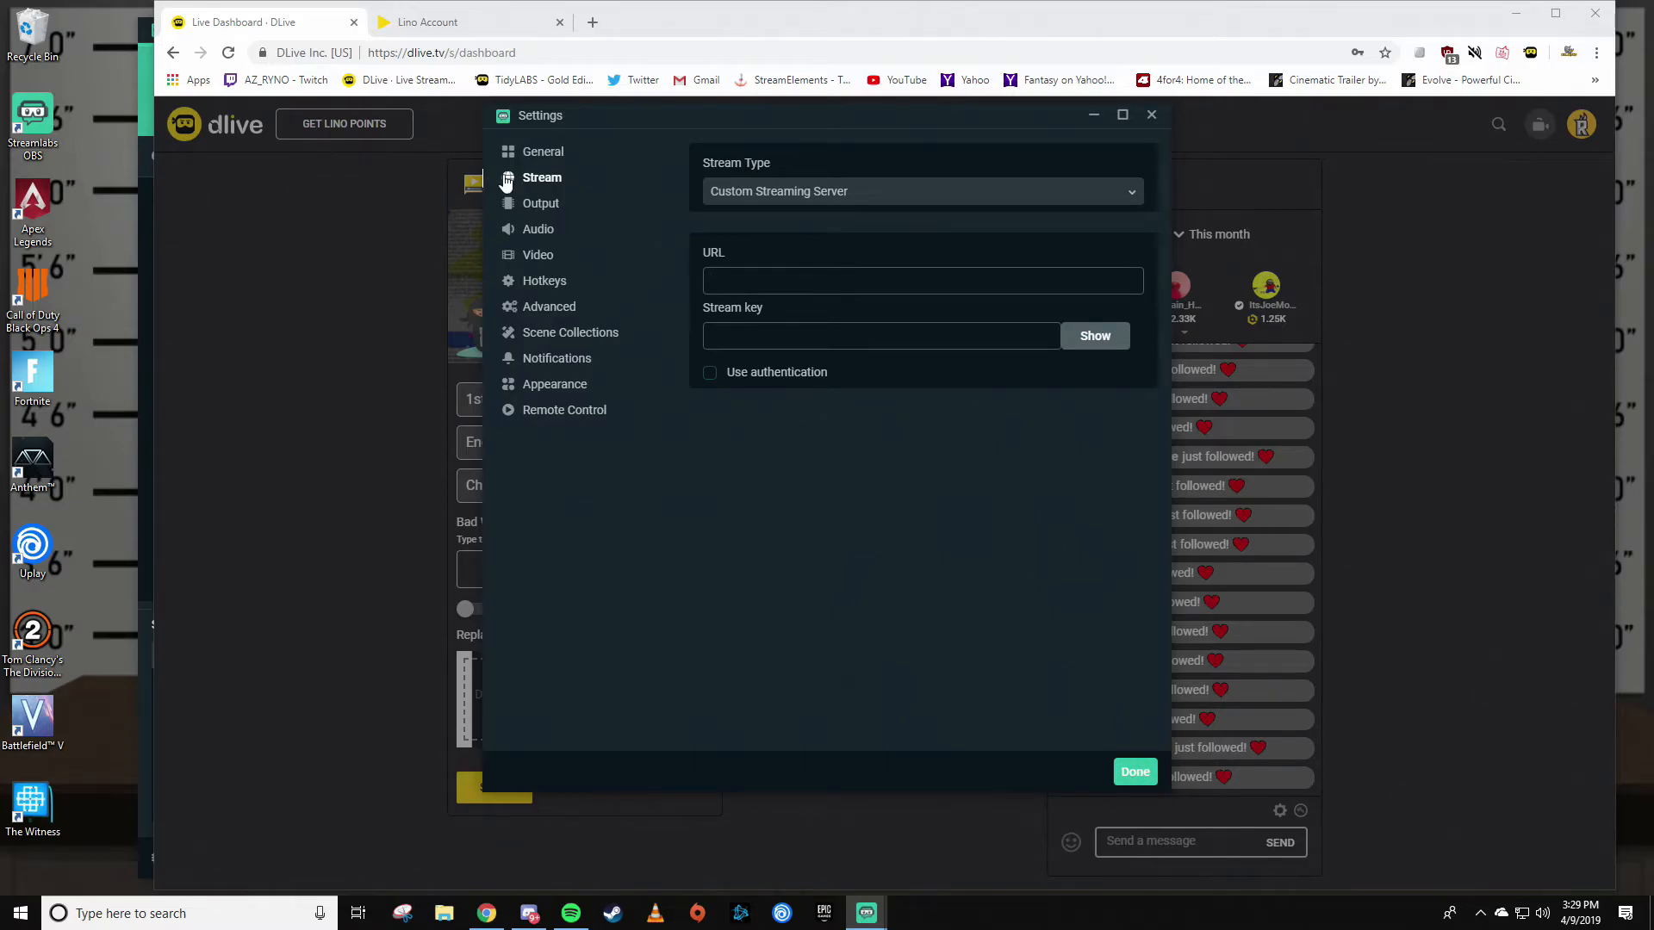
mouse_move(541, 207)
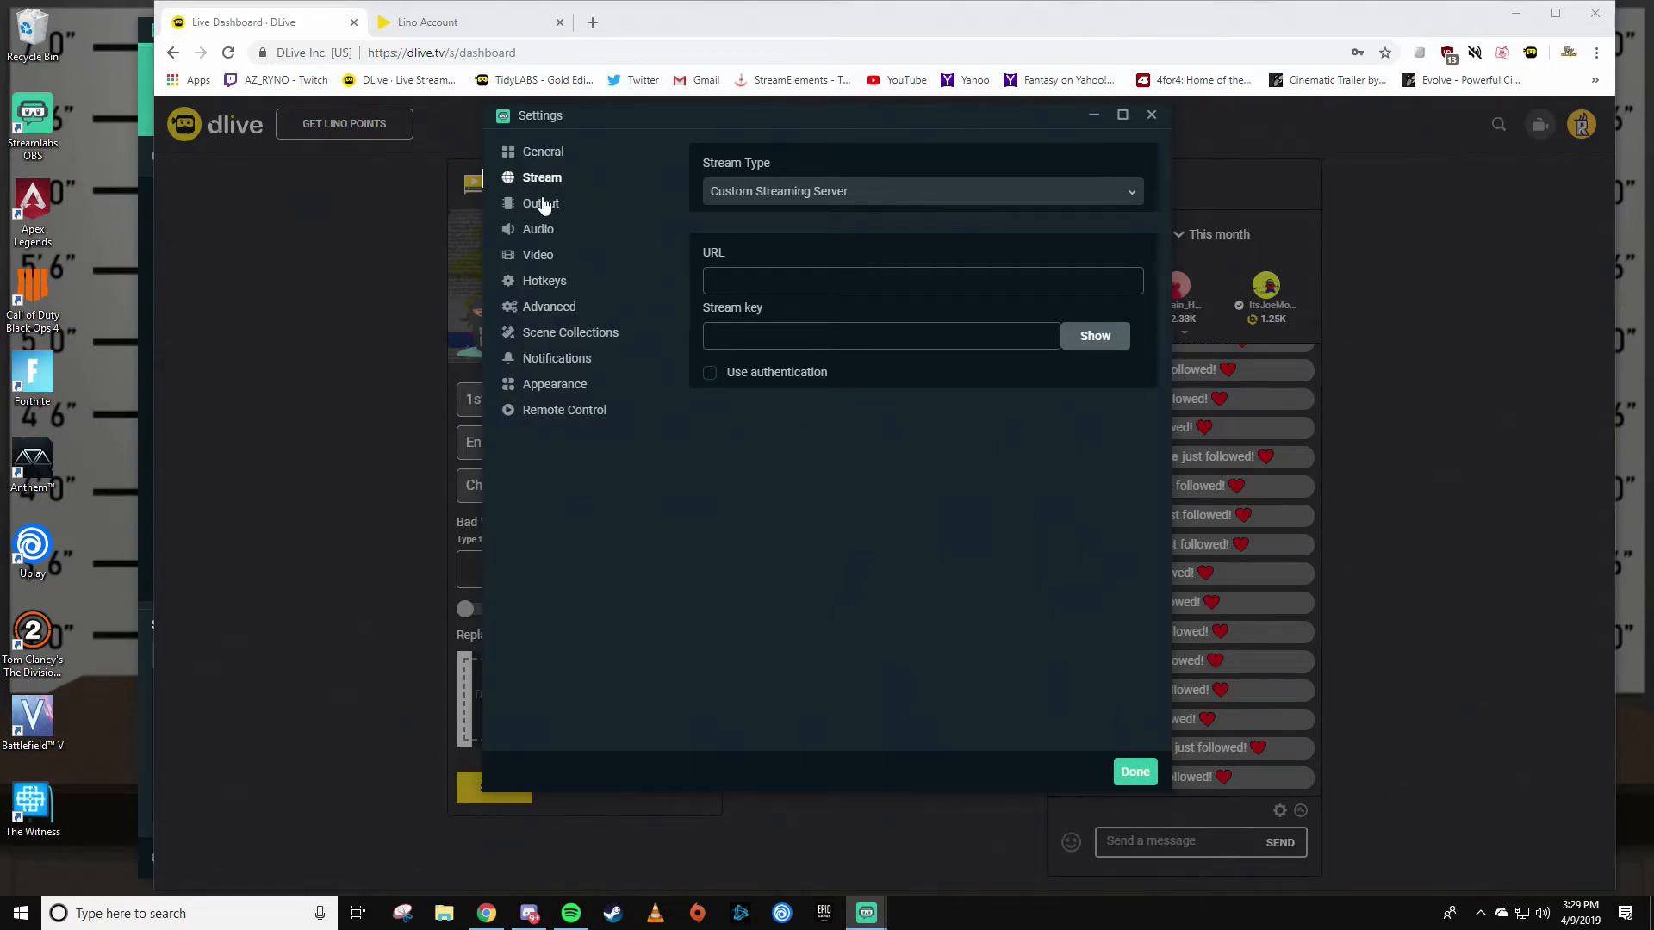
mouse_move(578, 201)
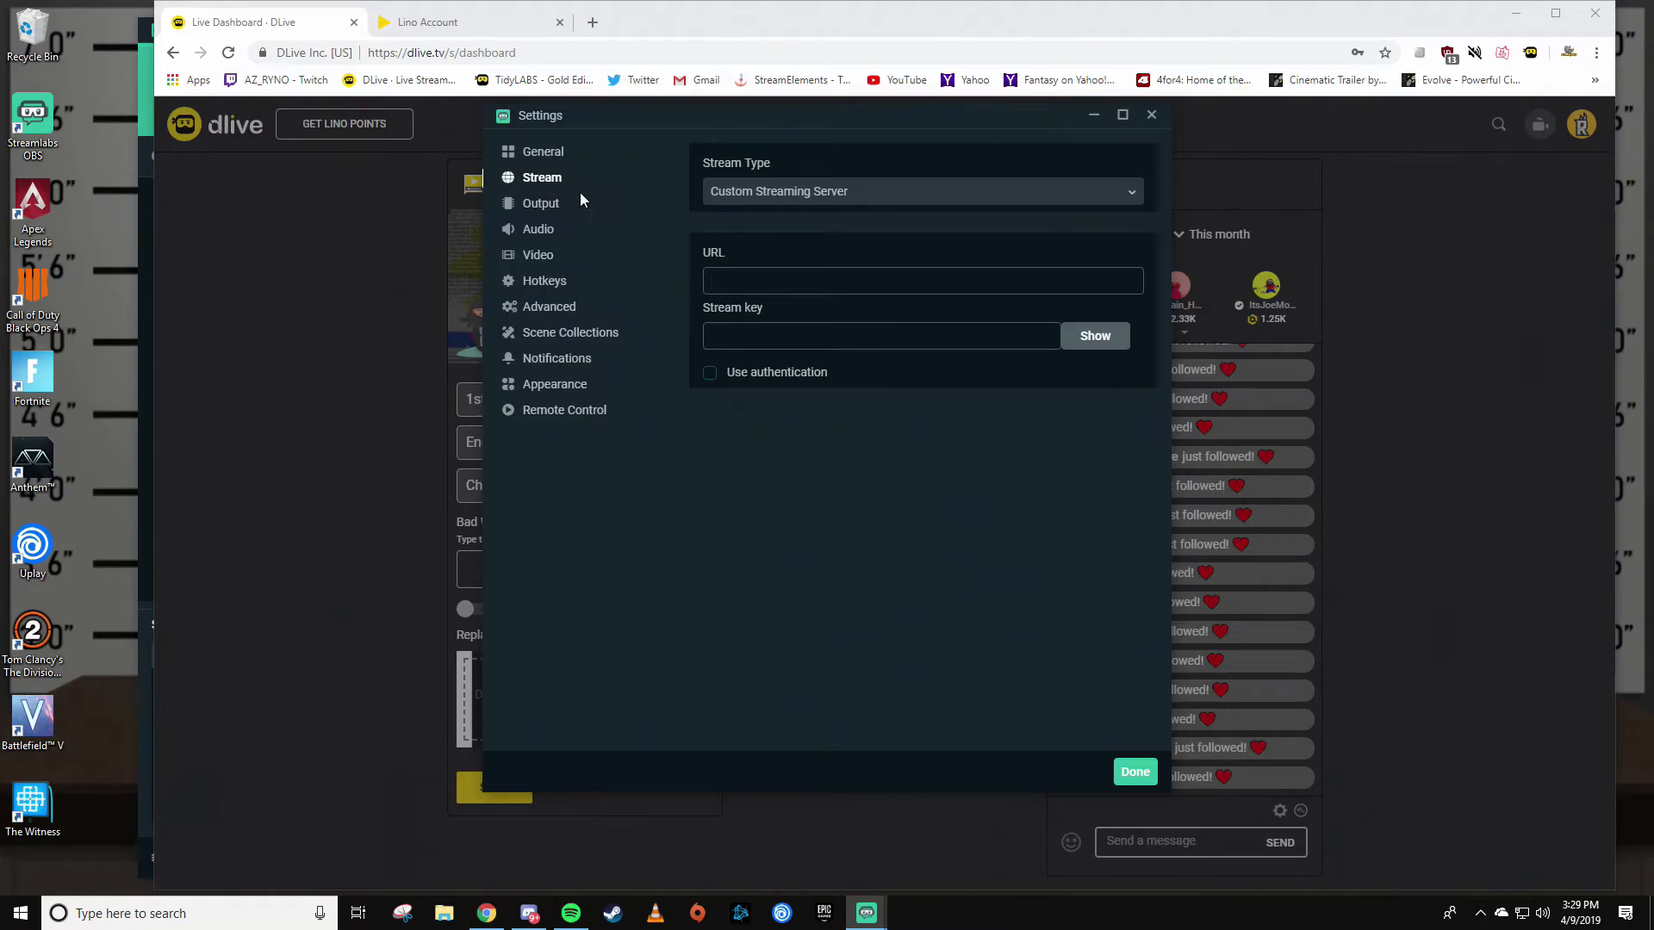
Check the Output streaming settings: x264, CBR 2500, keyframe interval 2
click(541, 202)
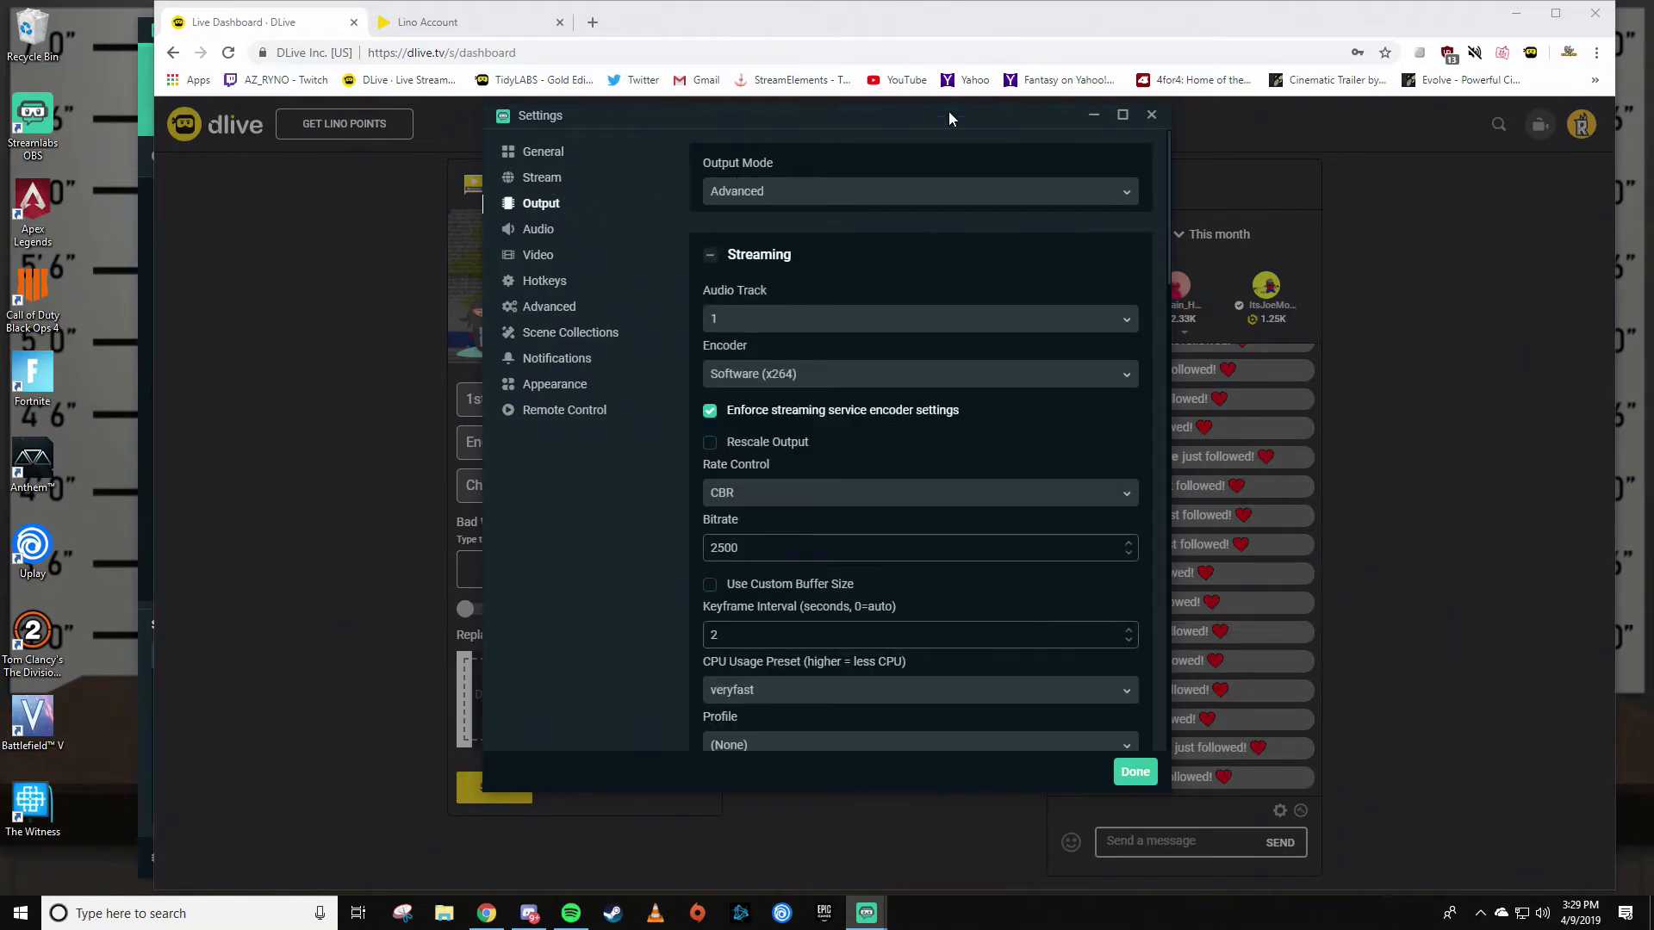
mouse_move(777, 164)
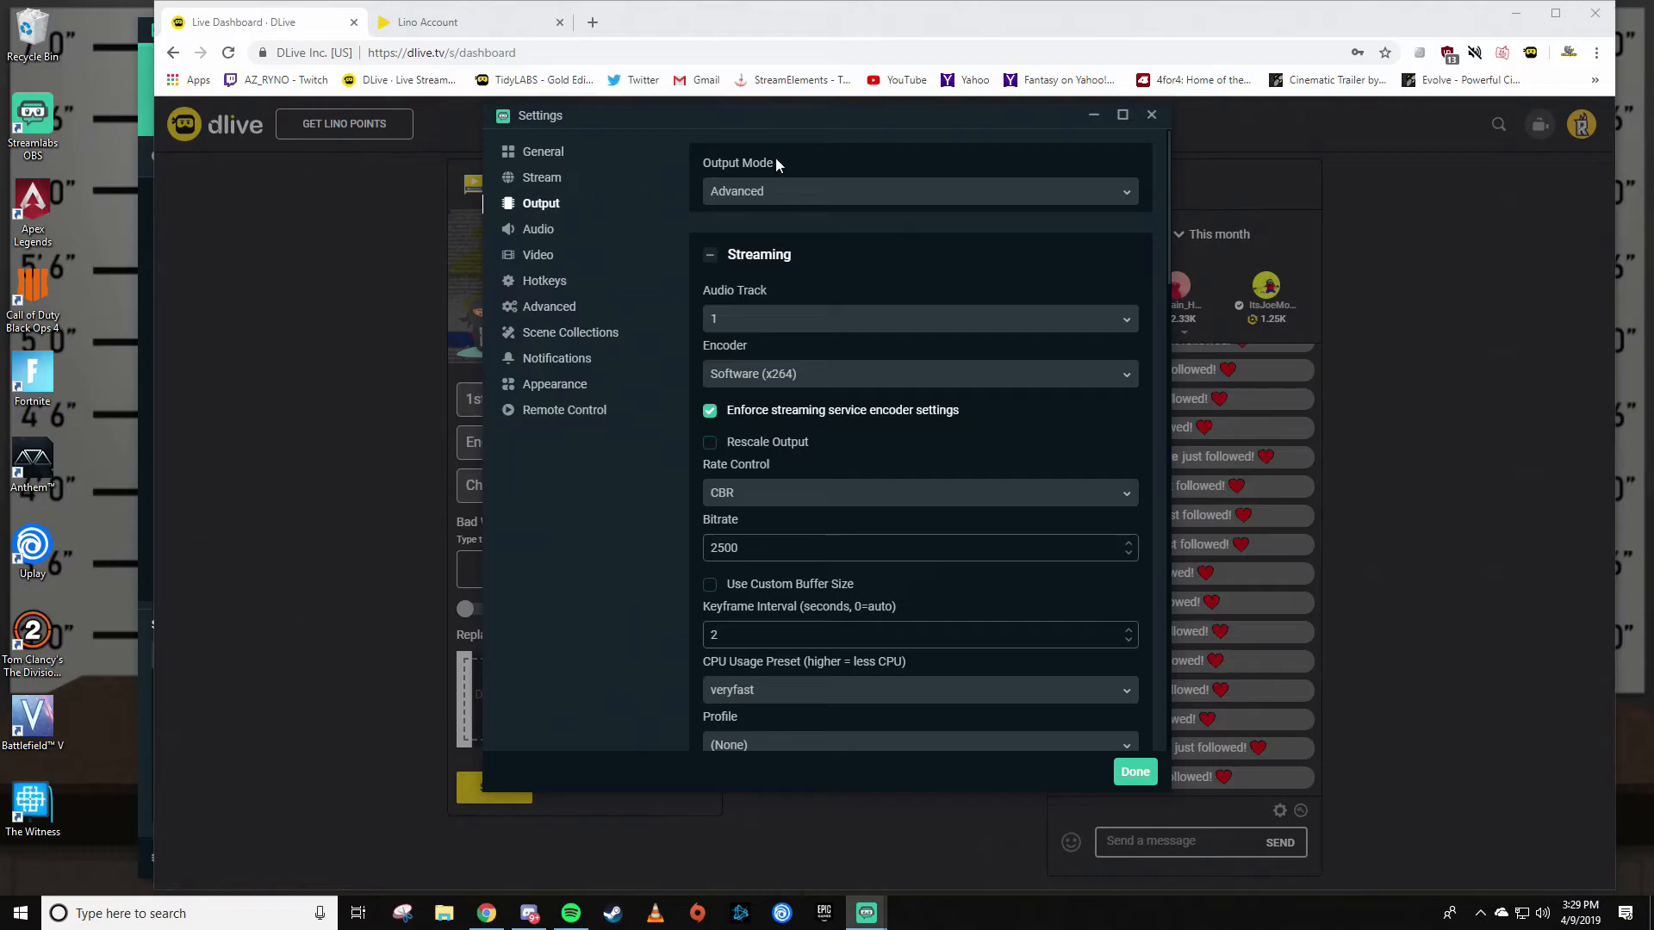
mouse_move(739, 253)
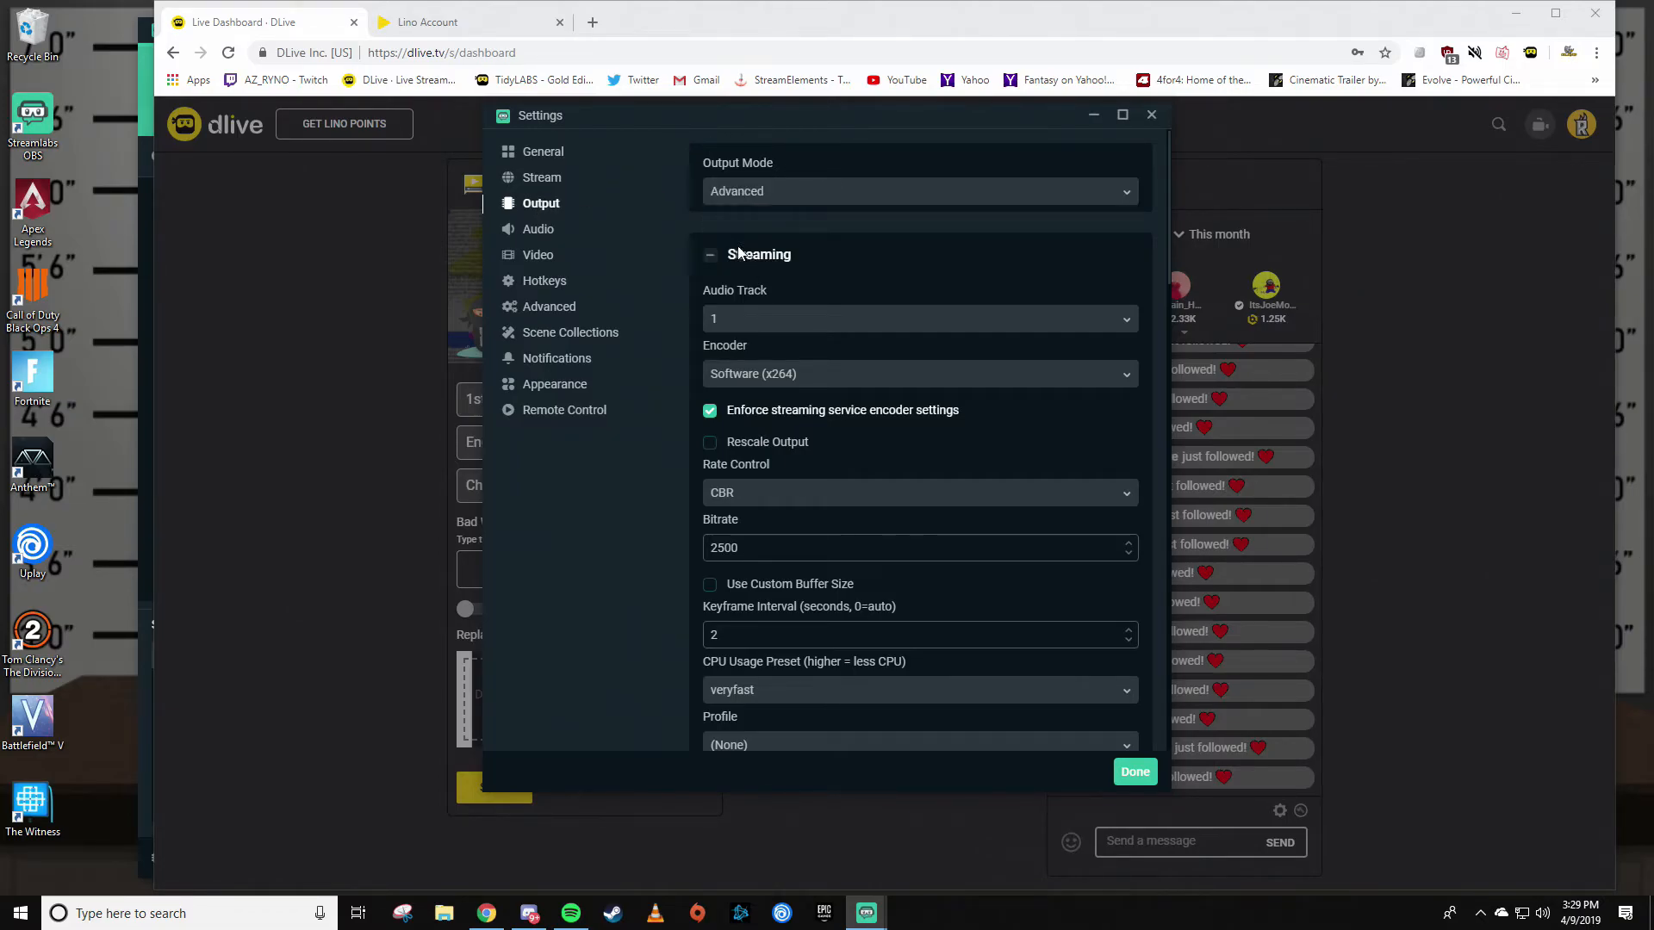
scroll(down, 3)
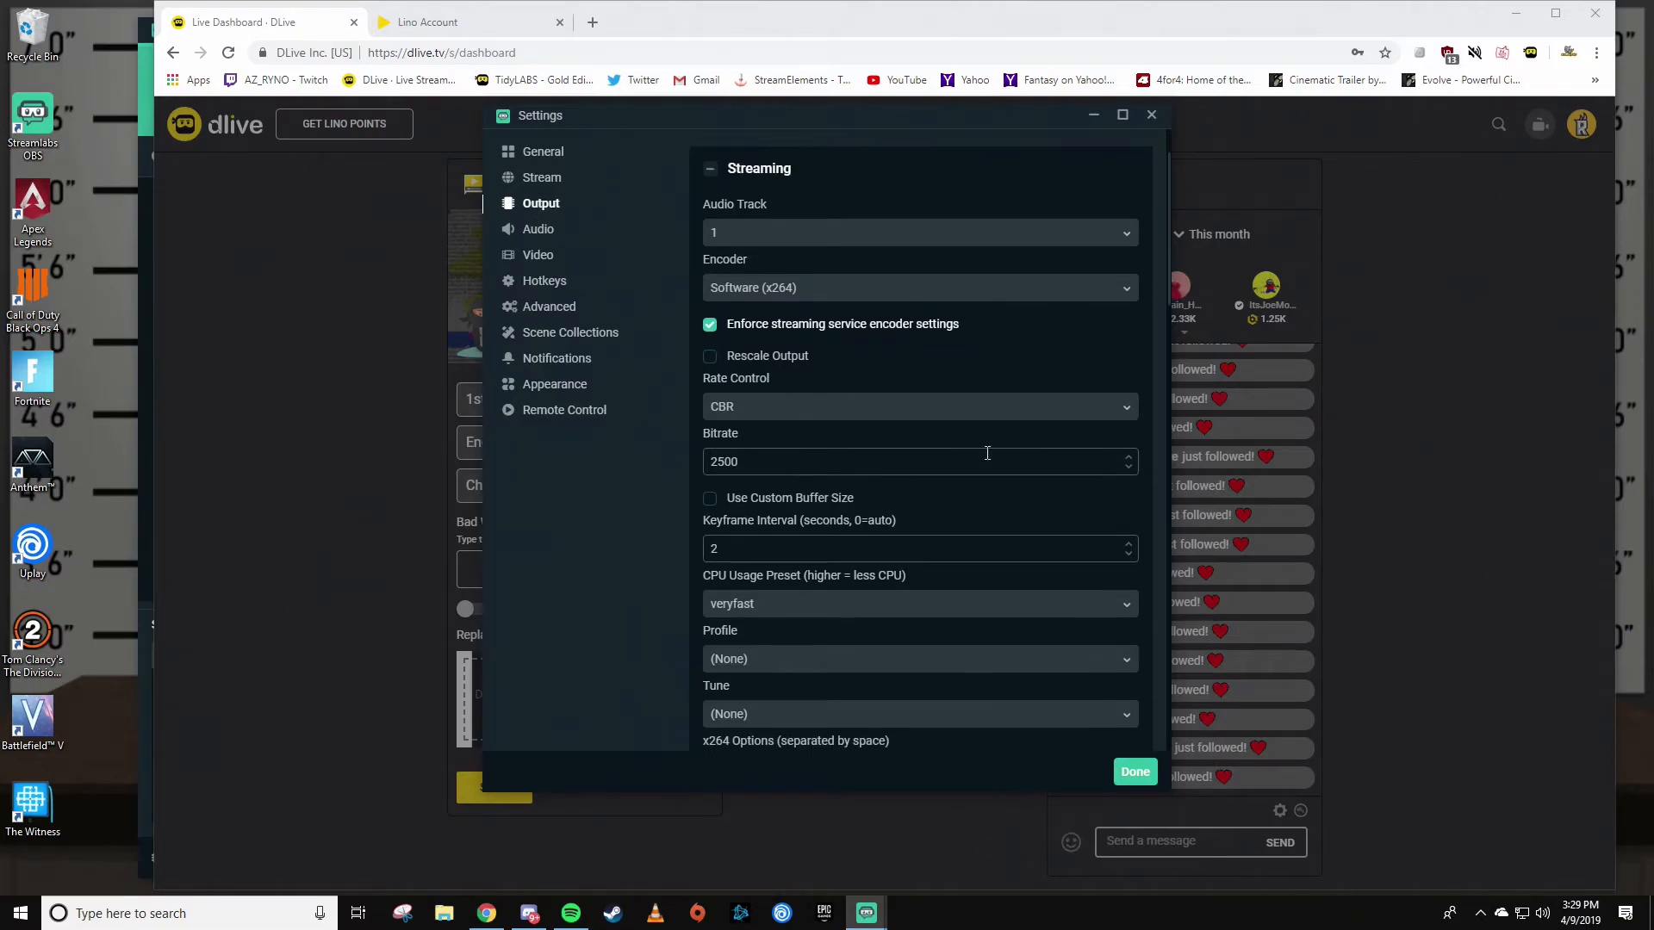
mouse_move(898, 358)
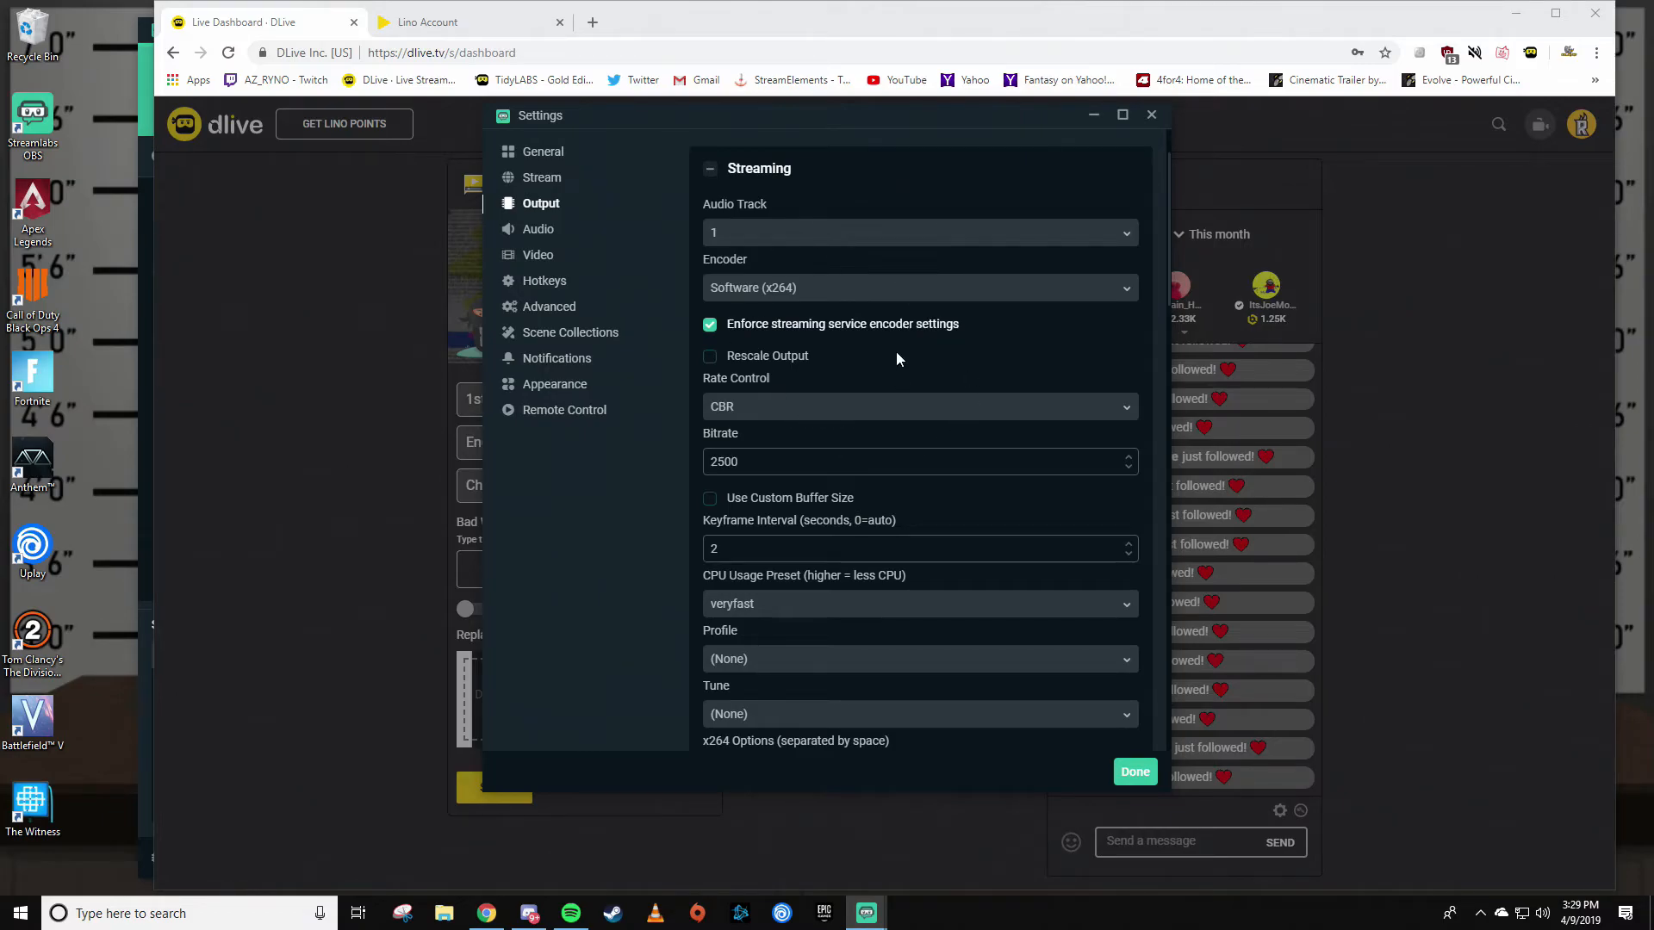
mouse_move(932, 377)
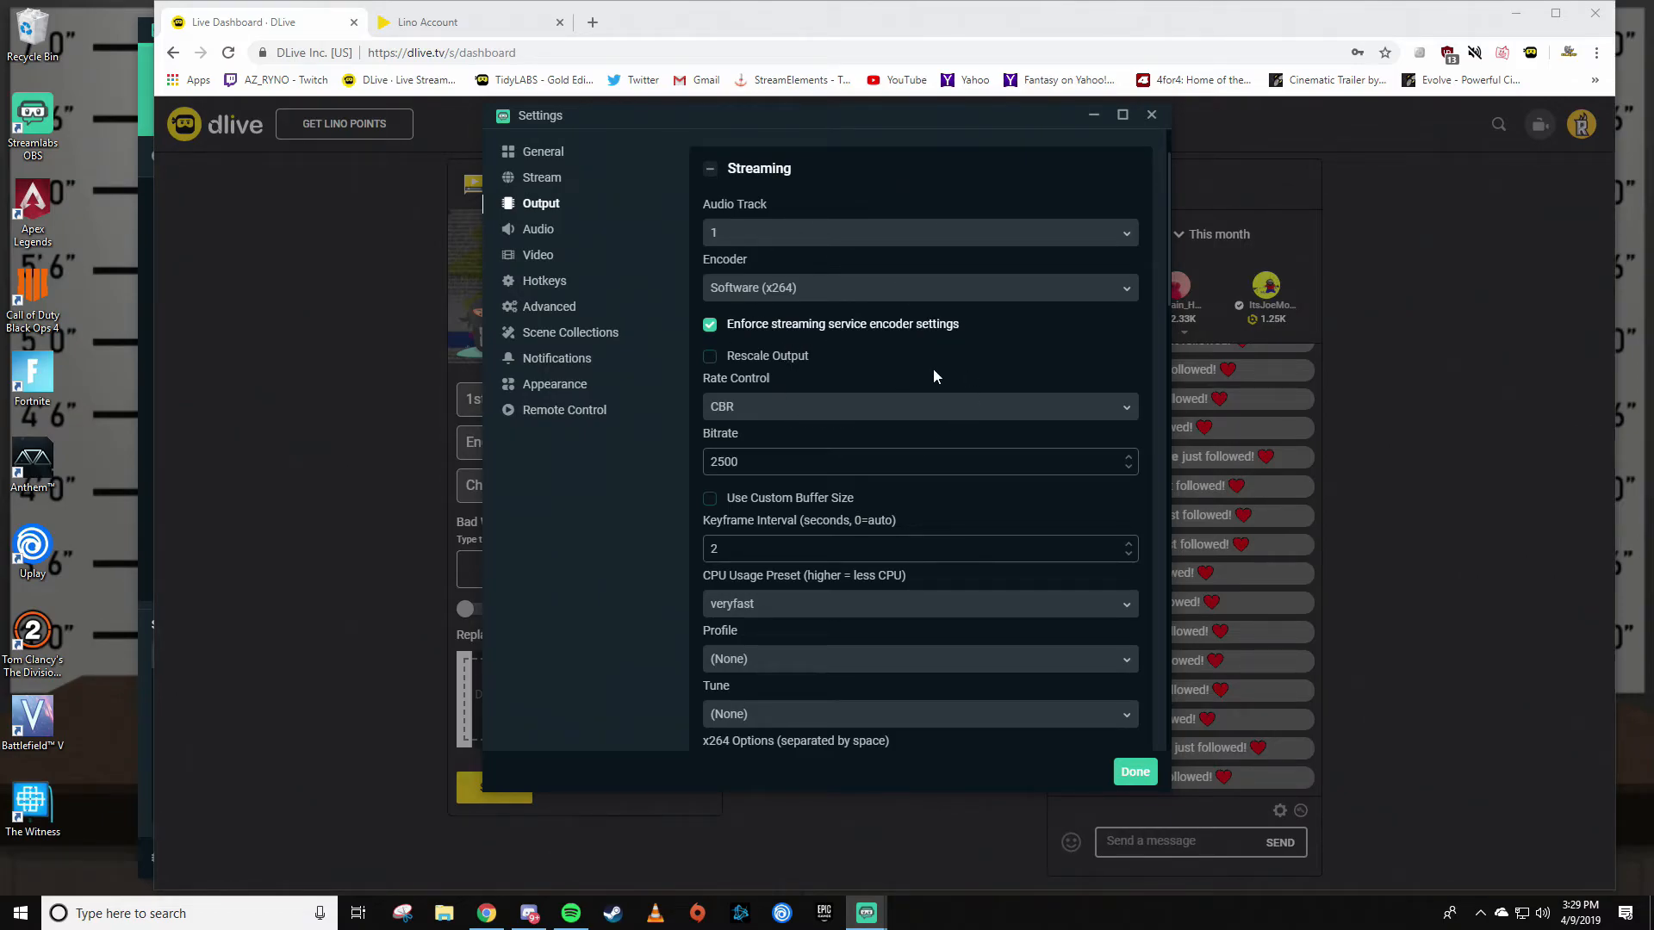
mouse_move(919, 367)
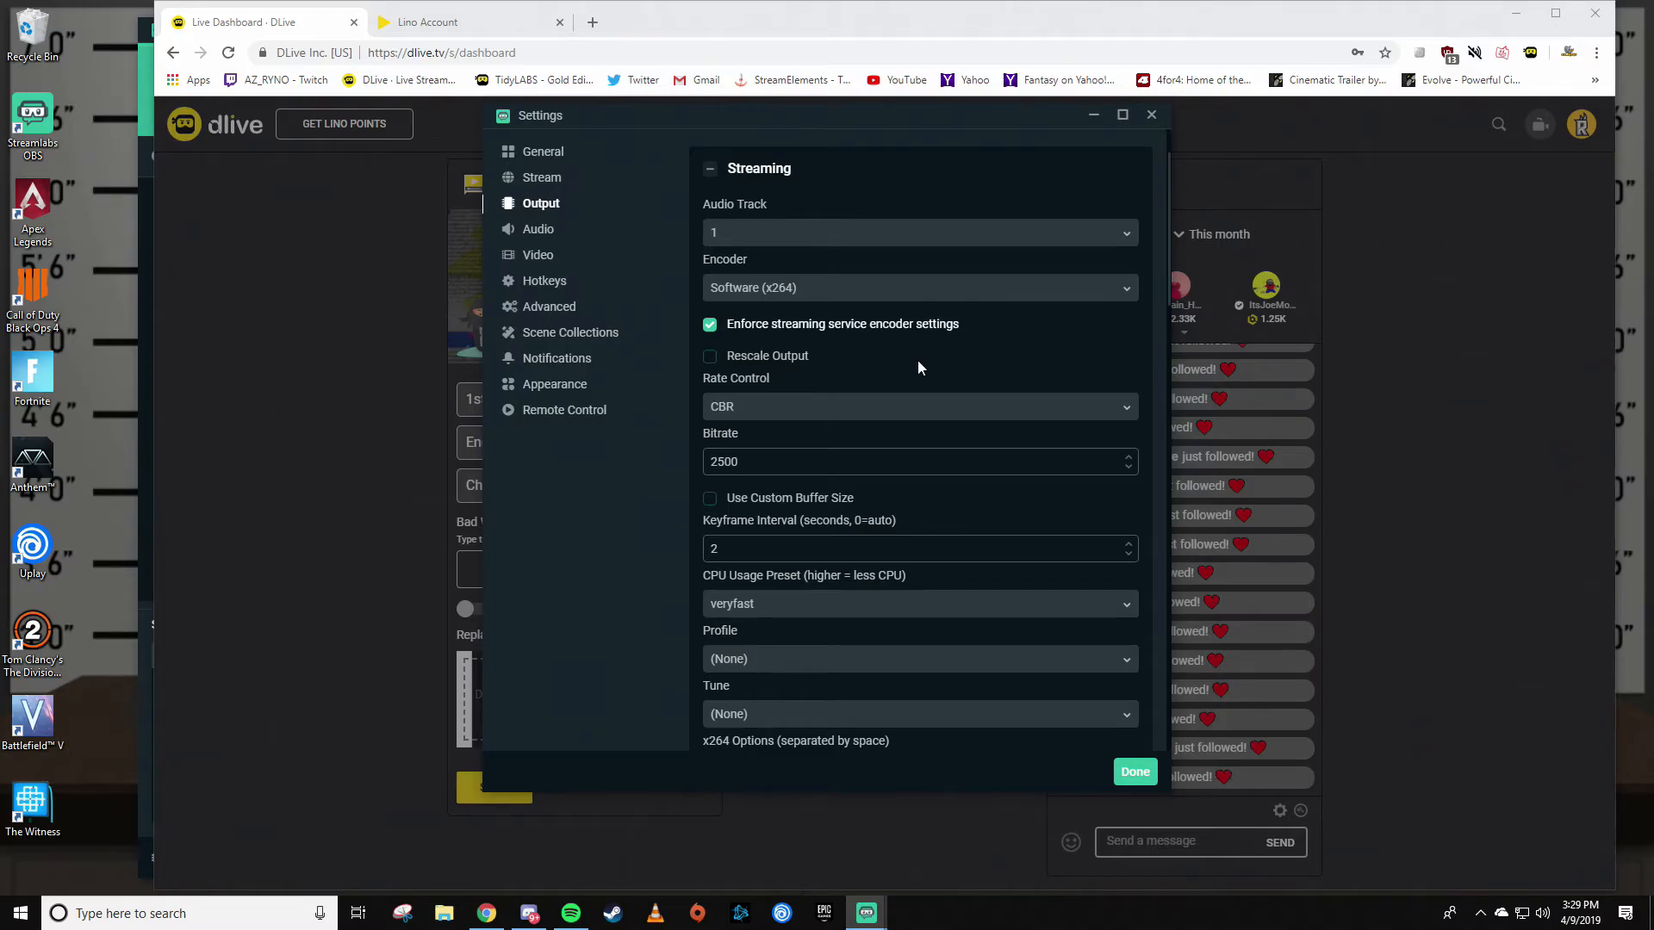
mouse_move(657, 481)
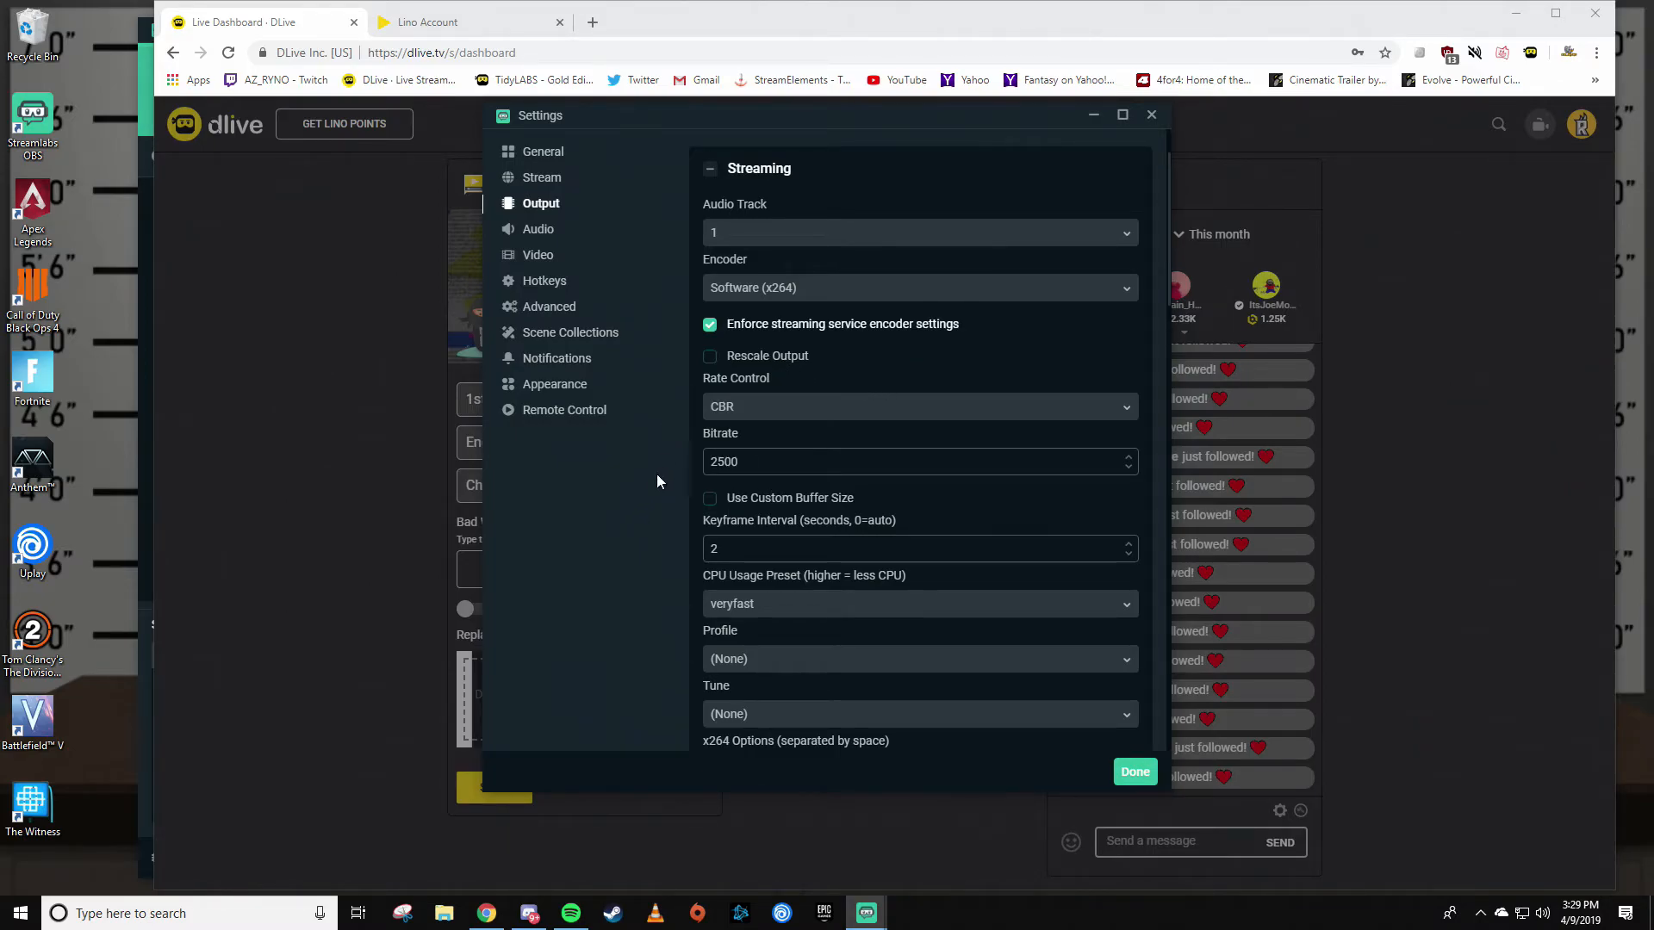
mouse_move(832, 531)
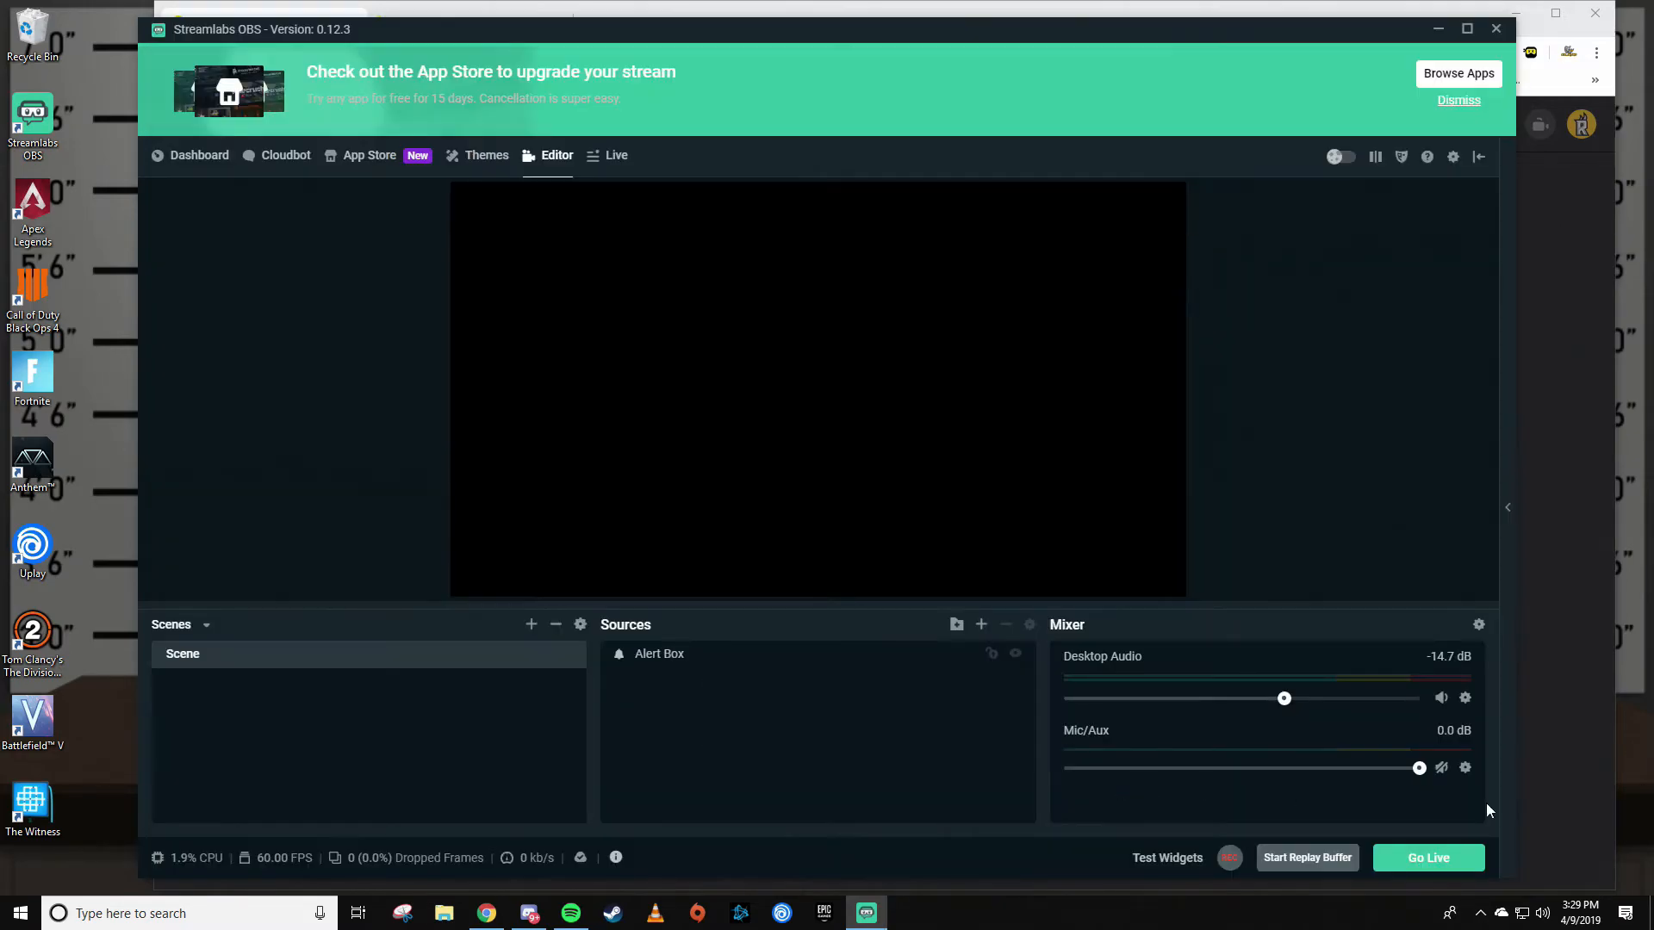
mouse_move(1237, 208)
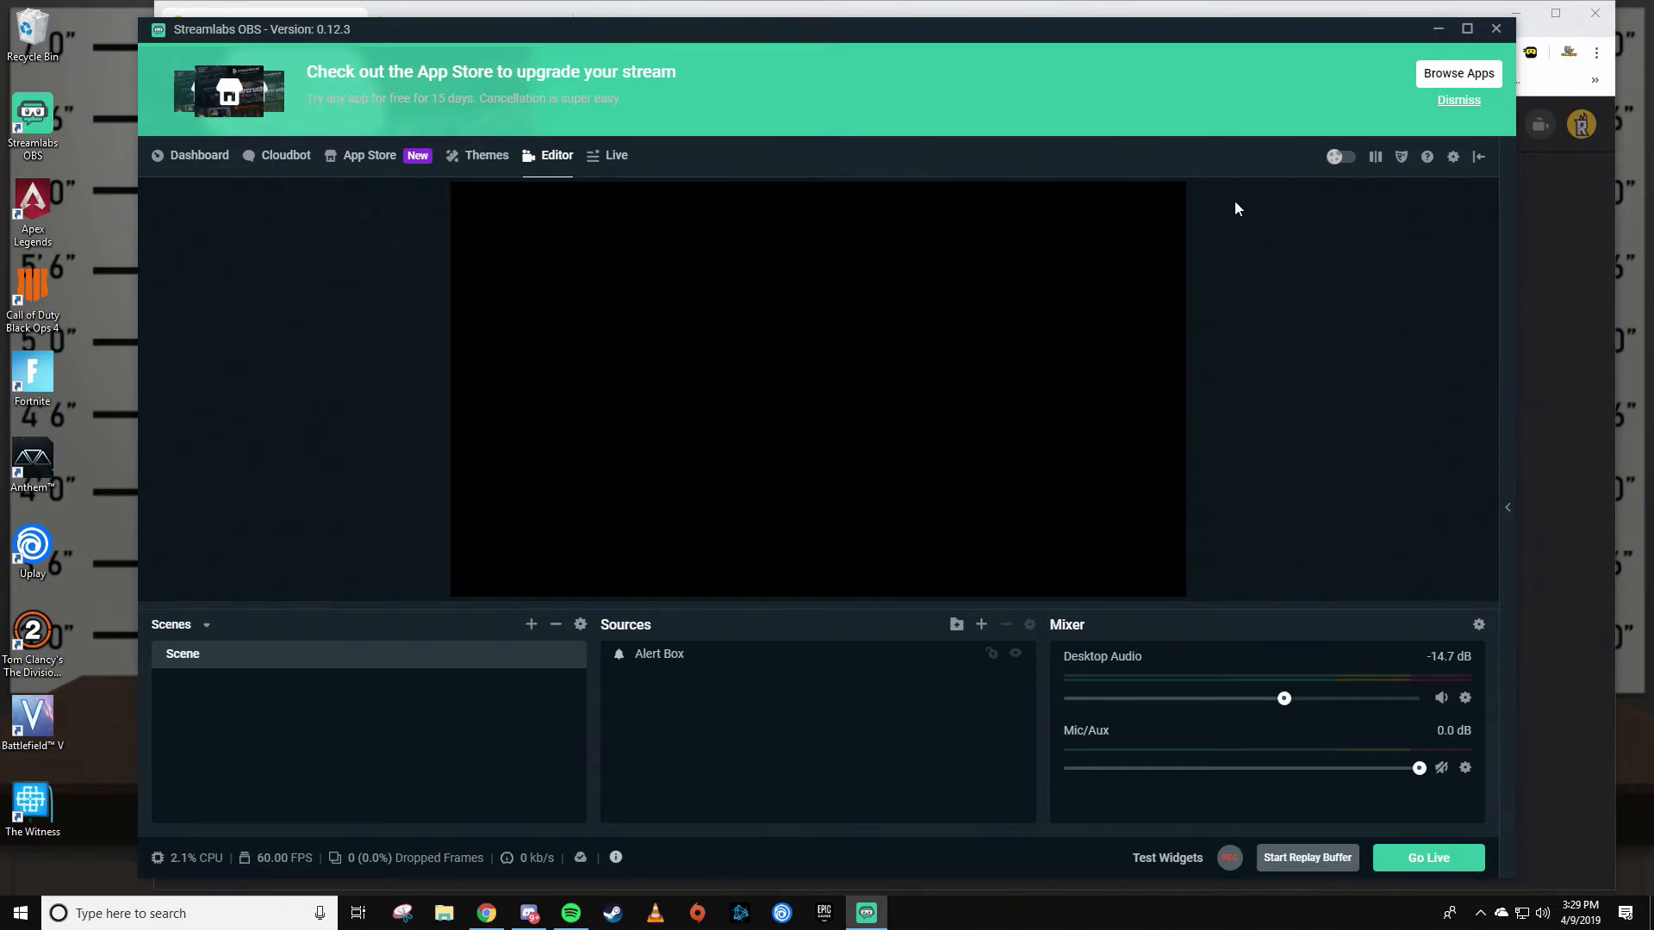
mouse_move(1425, 786)
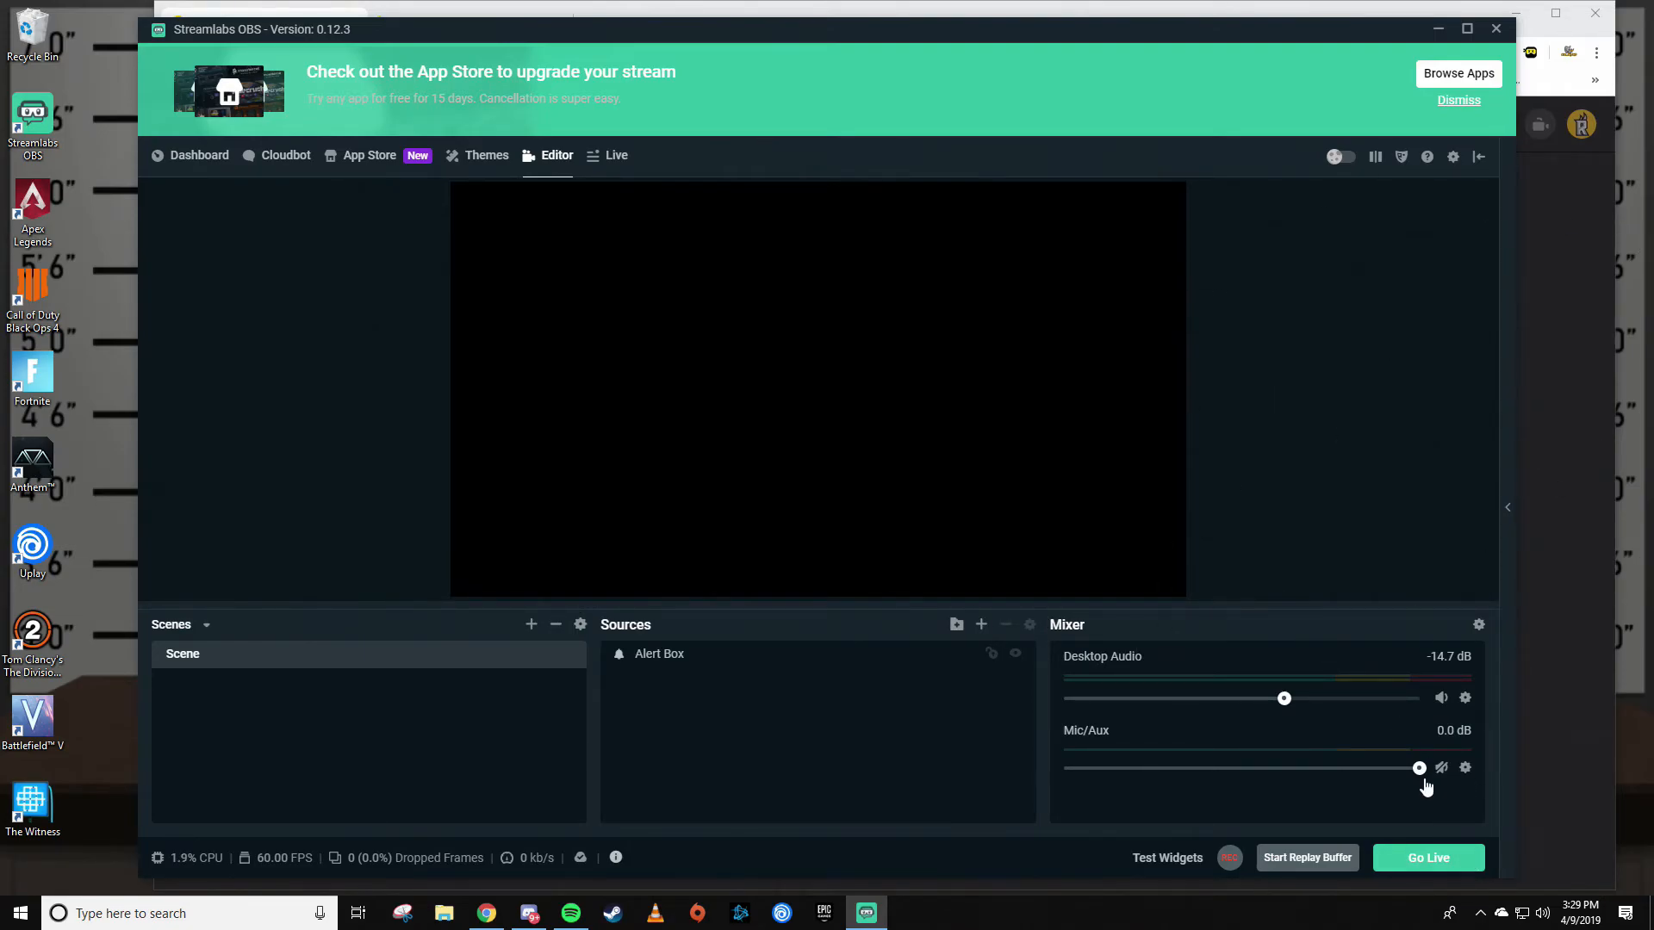
Start Go Live, then dismiss the Update Stream Info prompt without streaming
click(1426, 858)
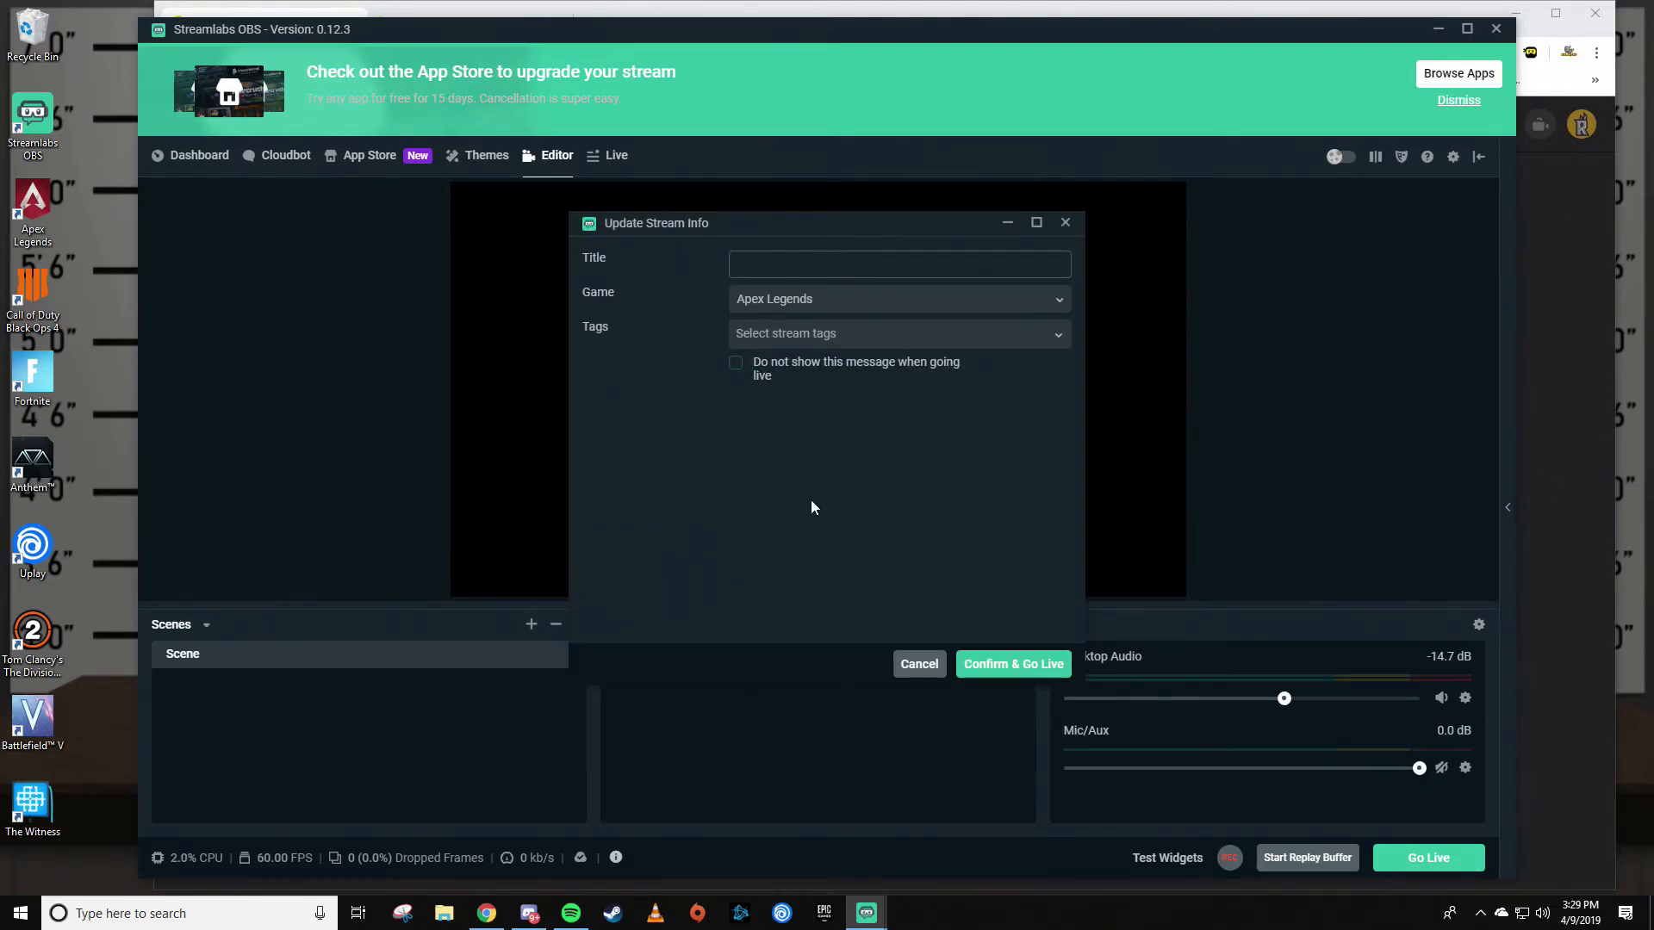
mouse_move(866, 306)
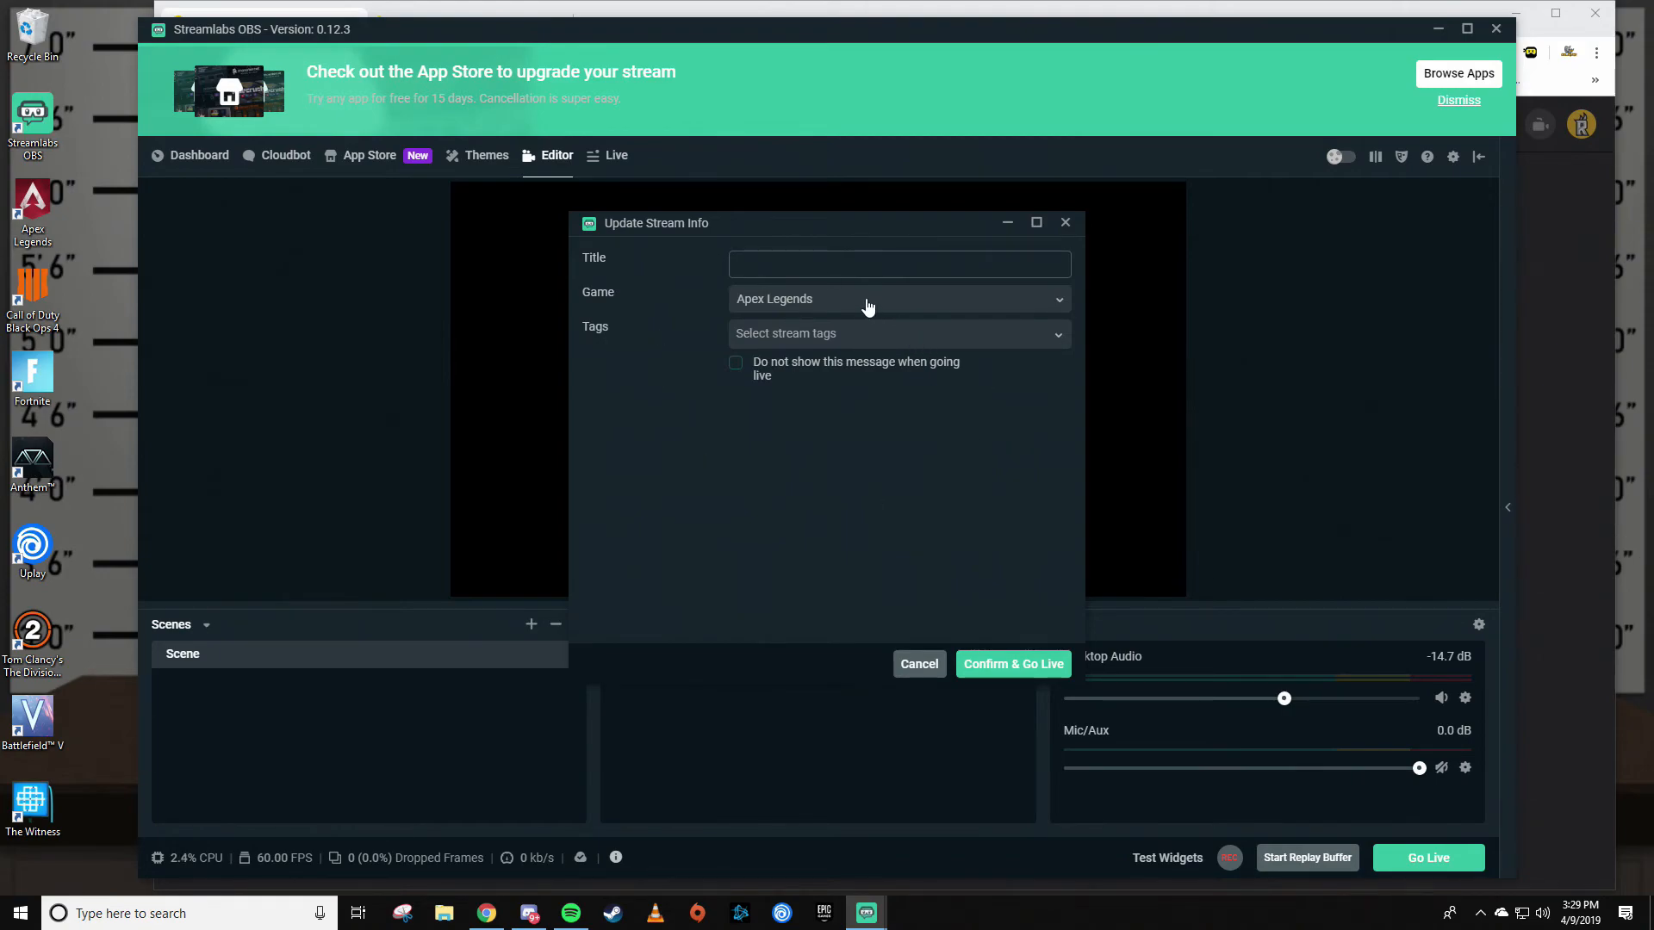
mouse_move(1028, 705)
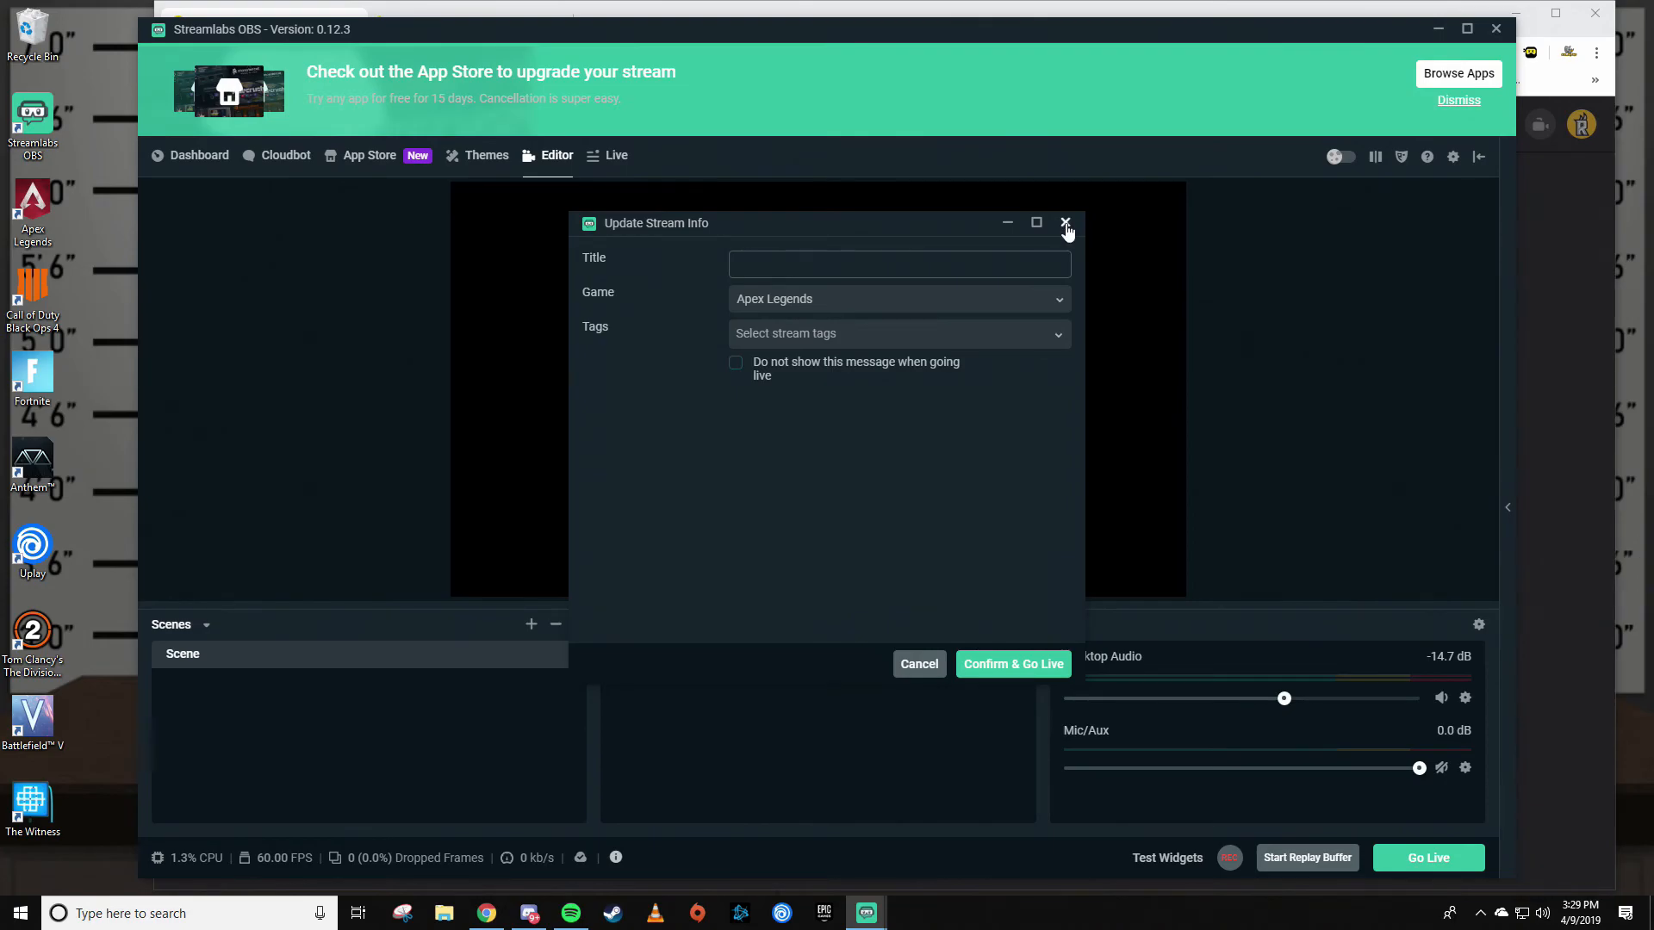
click(1066, 222)
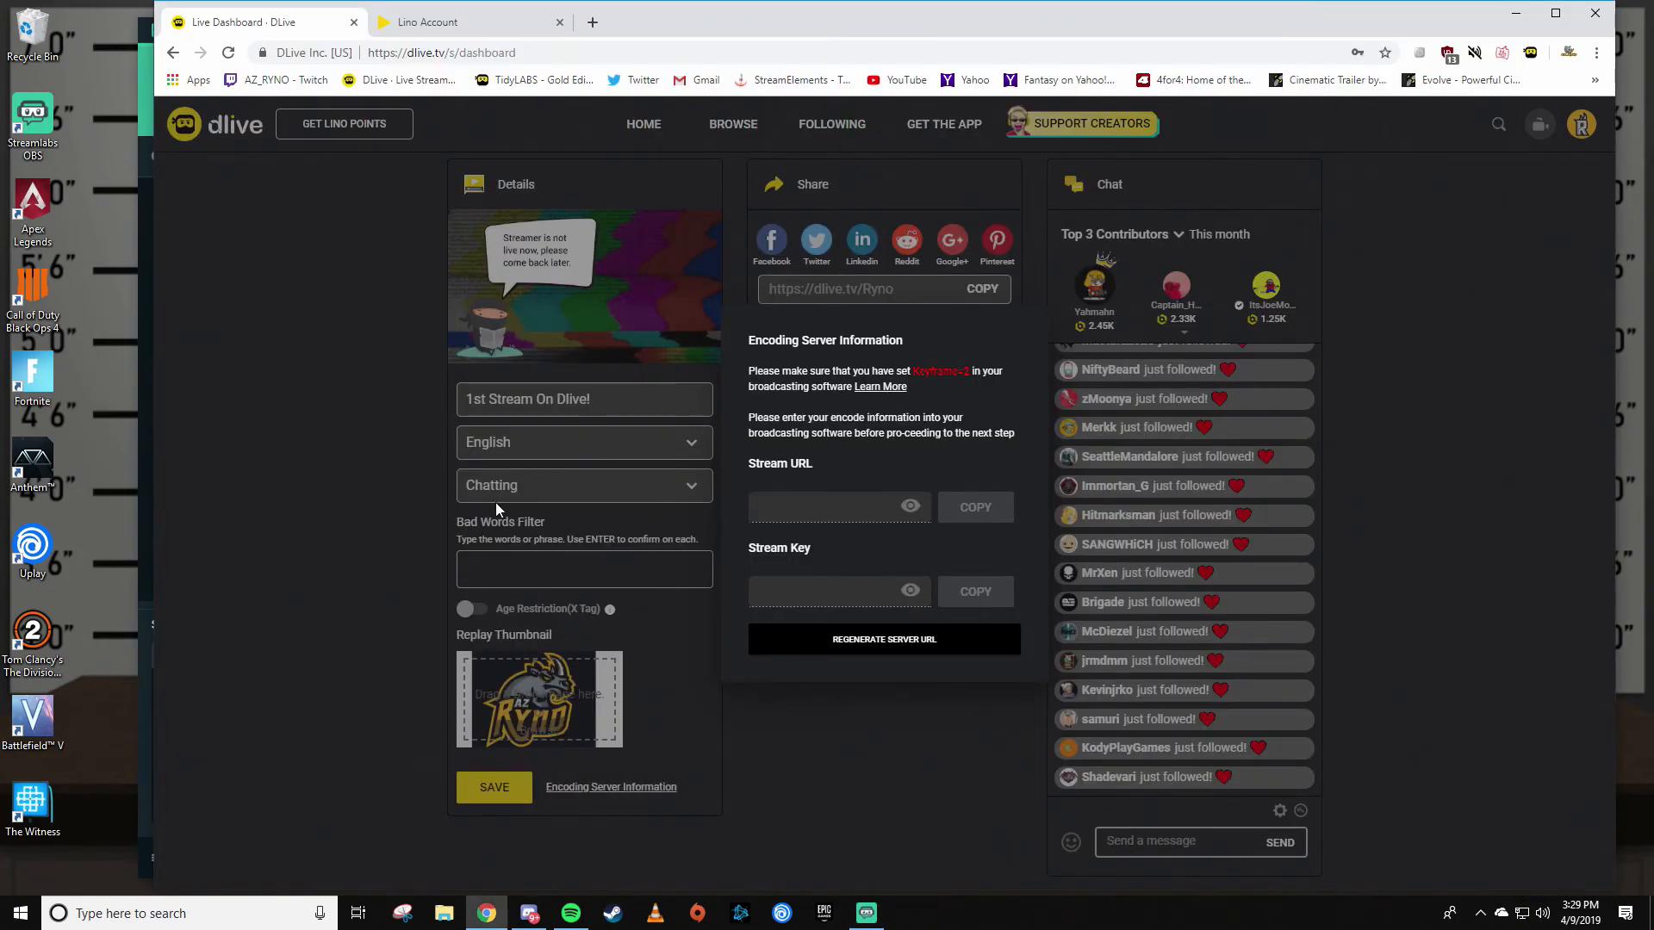
mouse_move(448, 481)
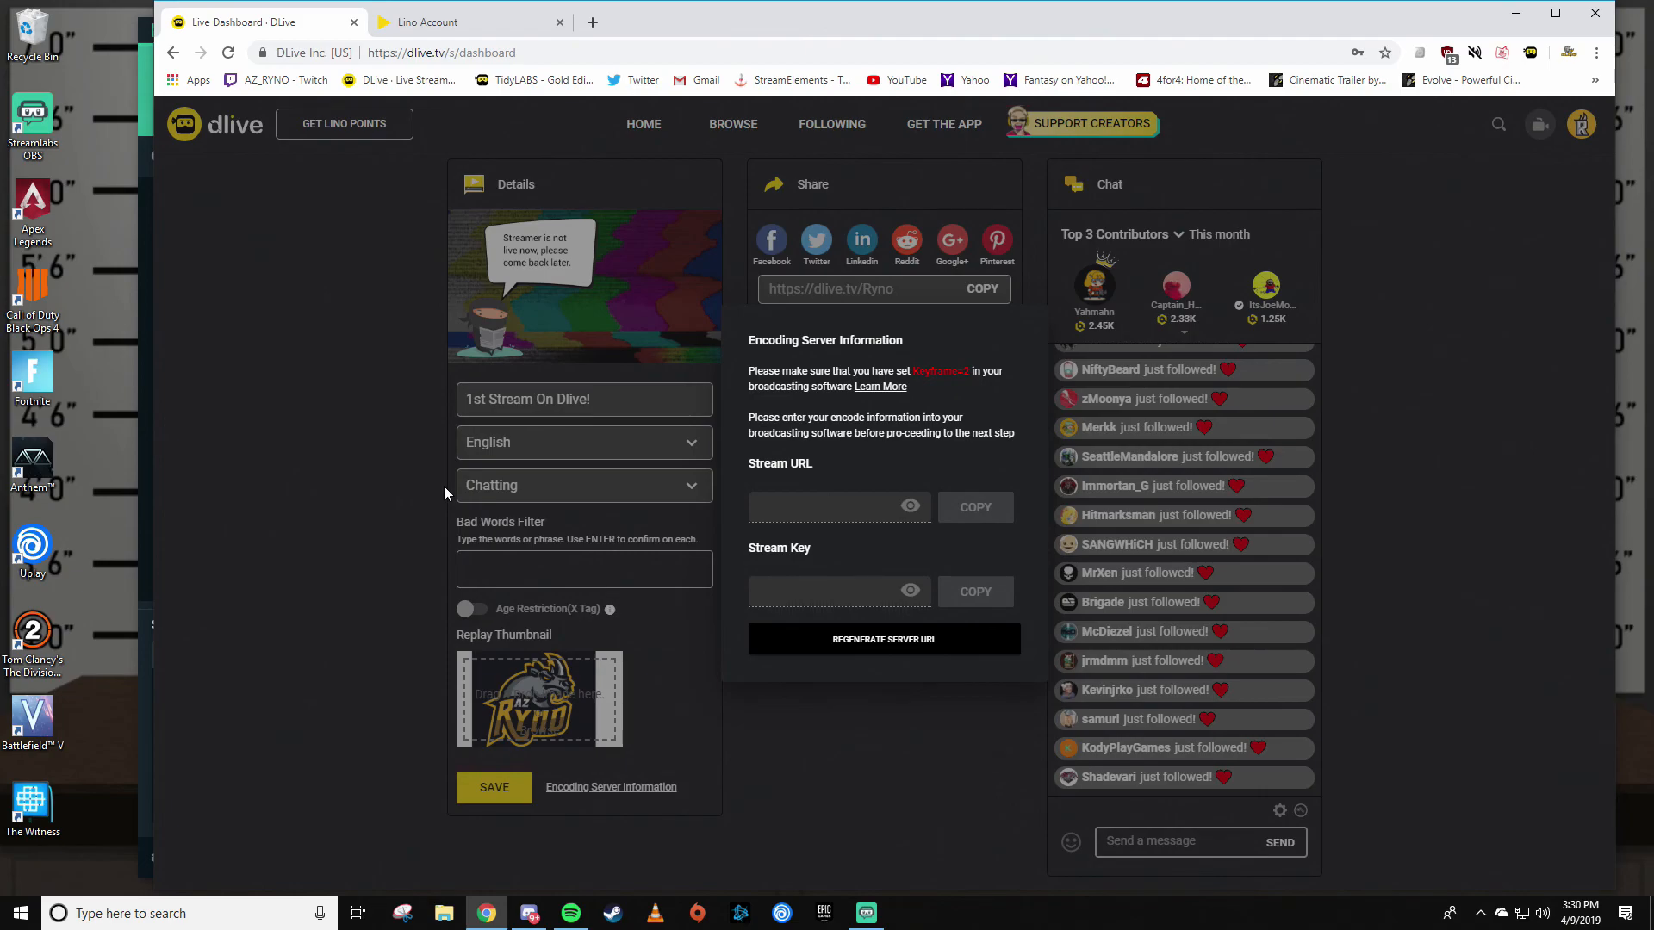
mouse_move(393, 503)
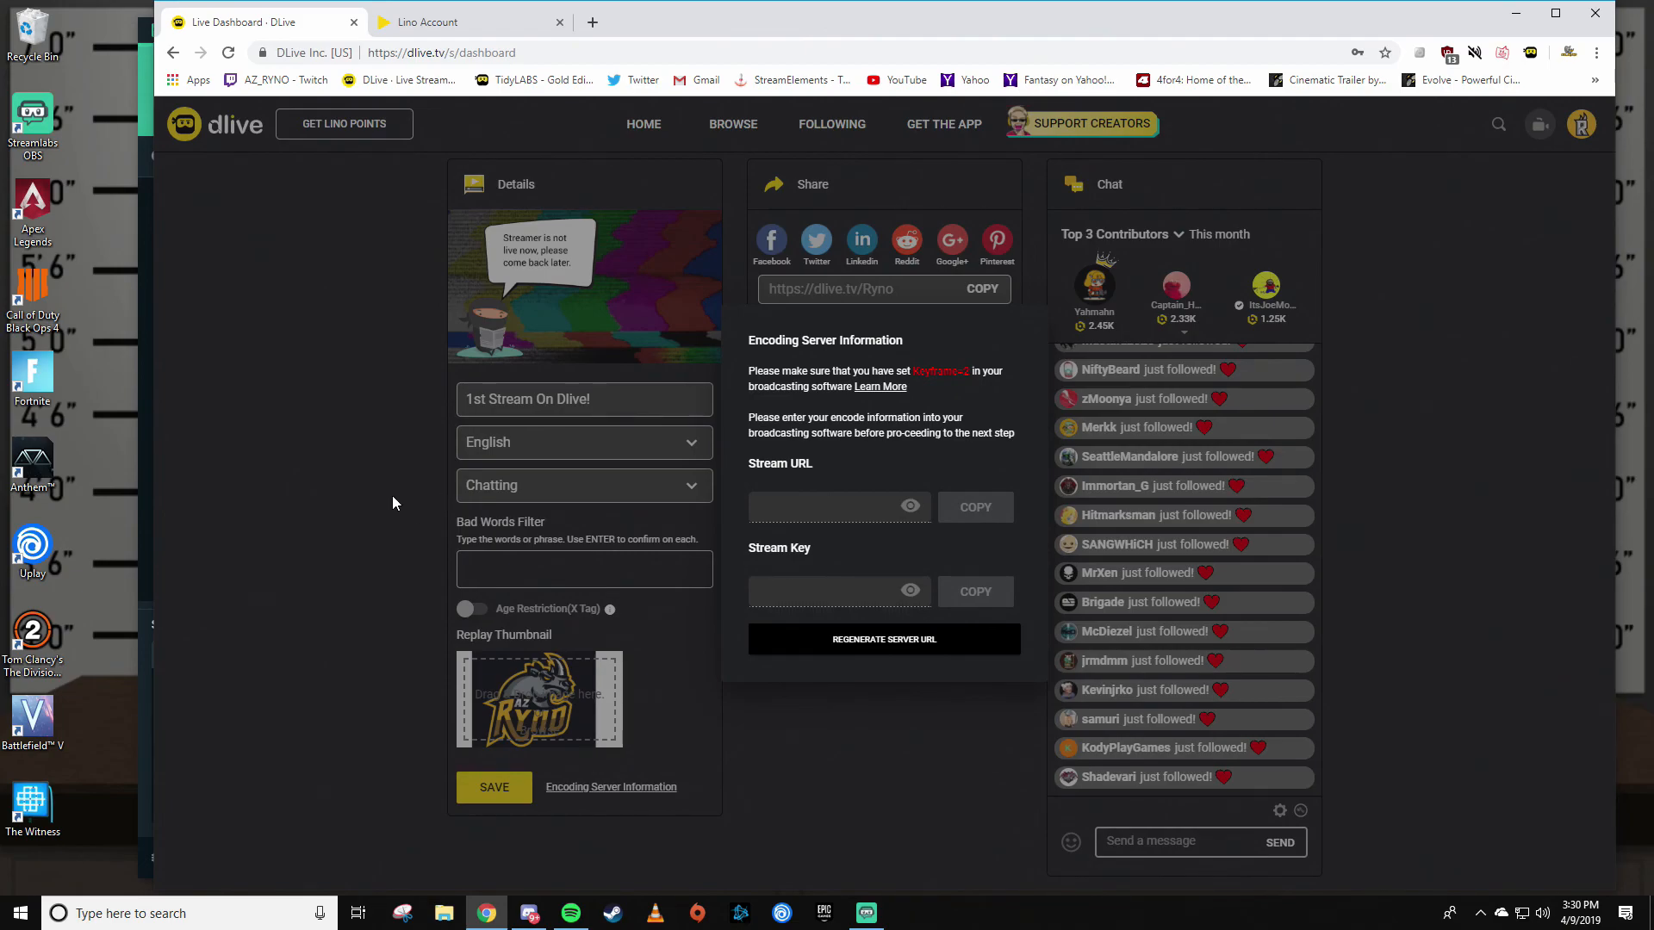
mouse_move(358, 484)
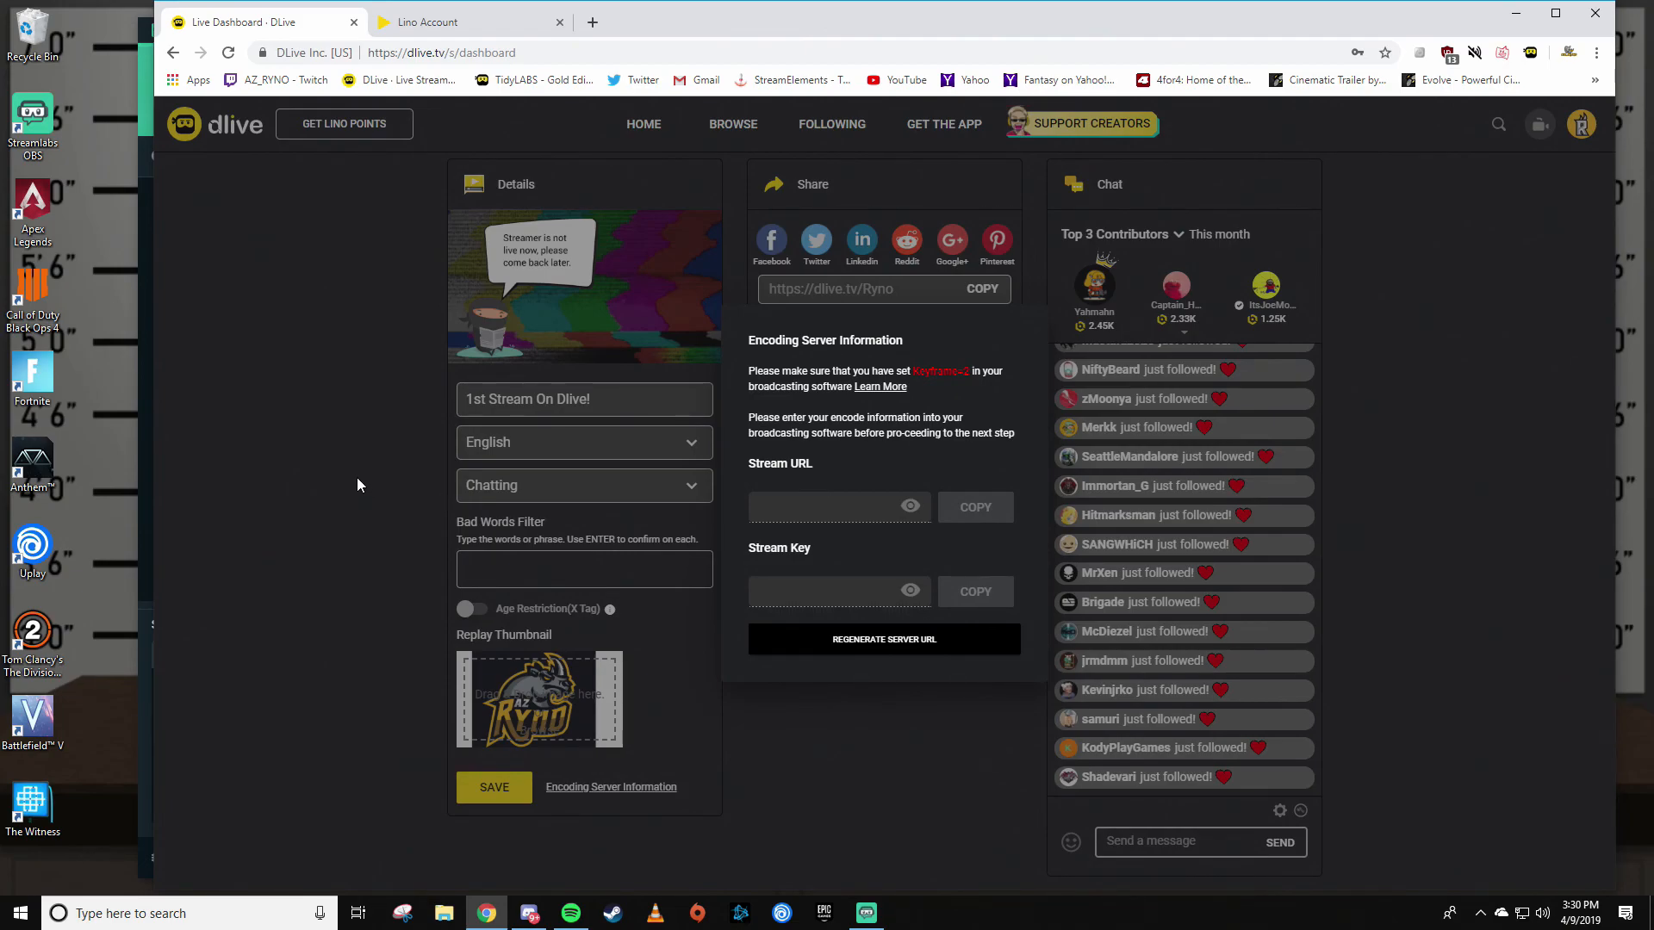